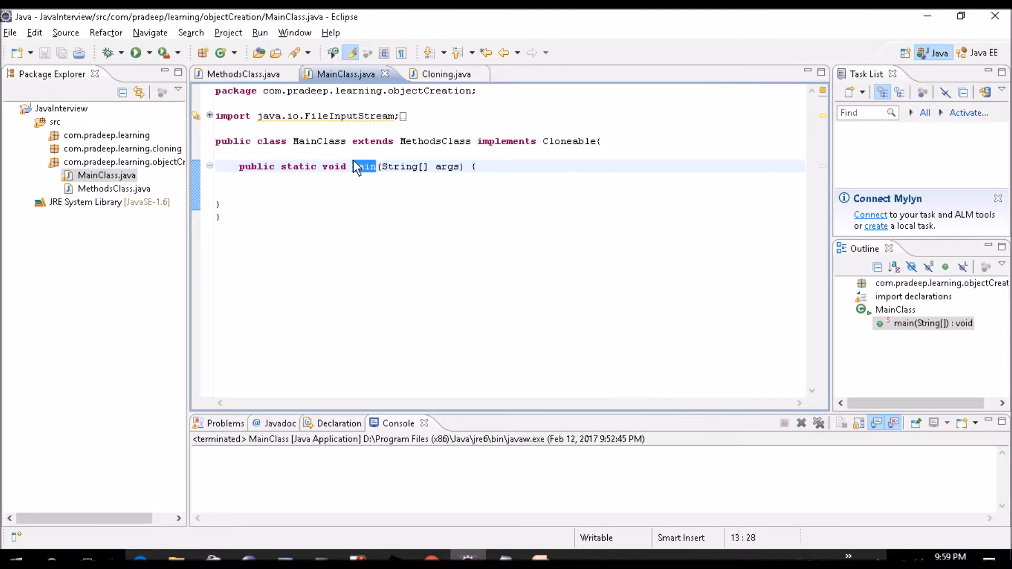
# Add a commented usingNew() method to MethodsClass printing "we have used new keyword", and save
pyautogui.click(244, 73)
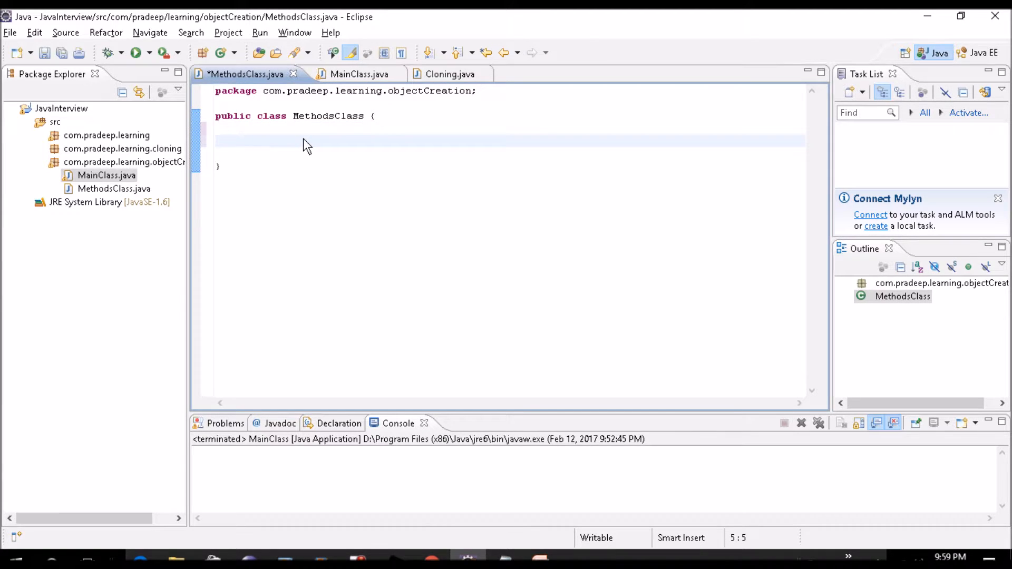
pyautogui.write('//using n')
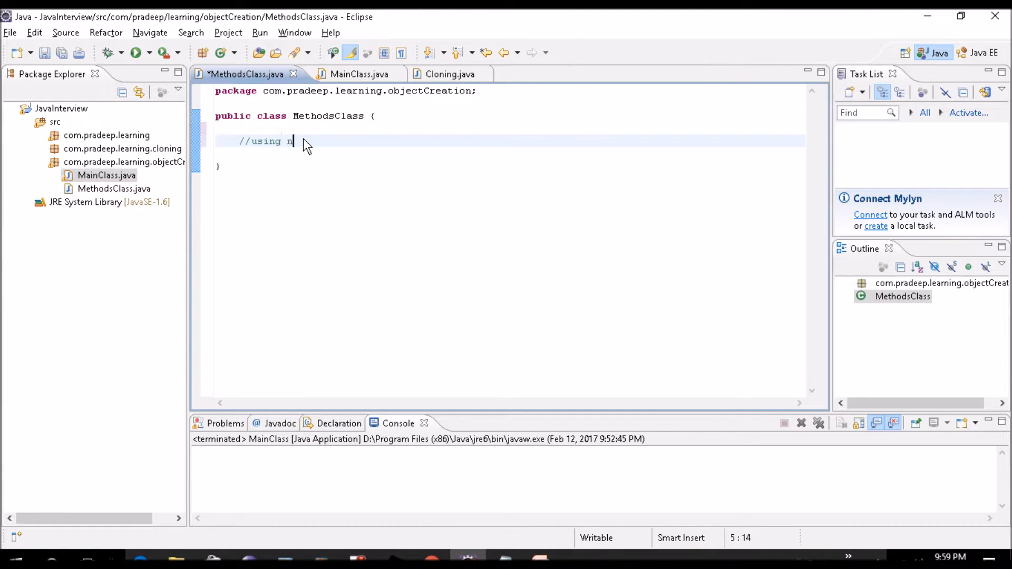
pyautogui.write('ew keywod')
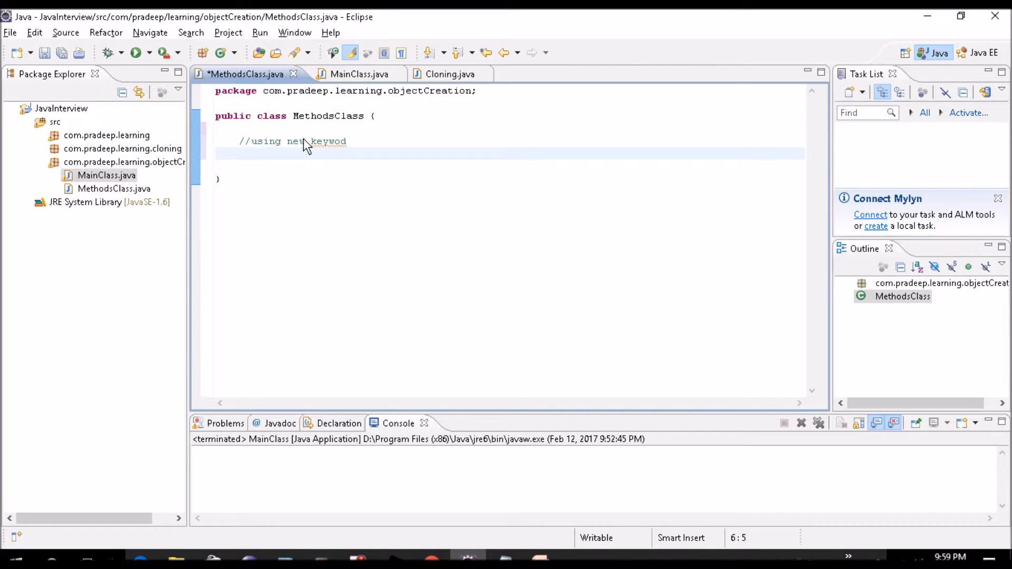
pyautogui.write('public void usingNew')
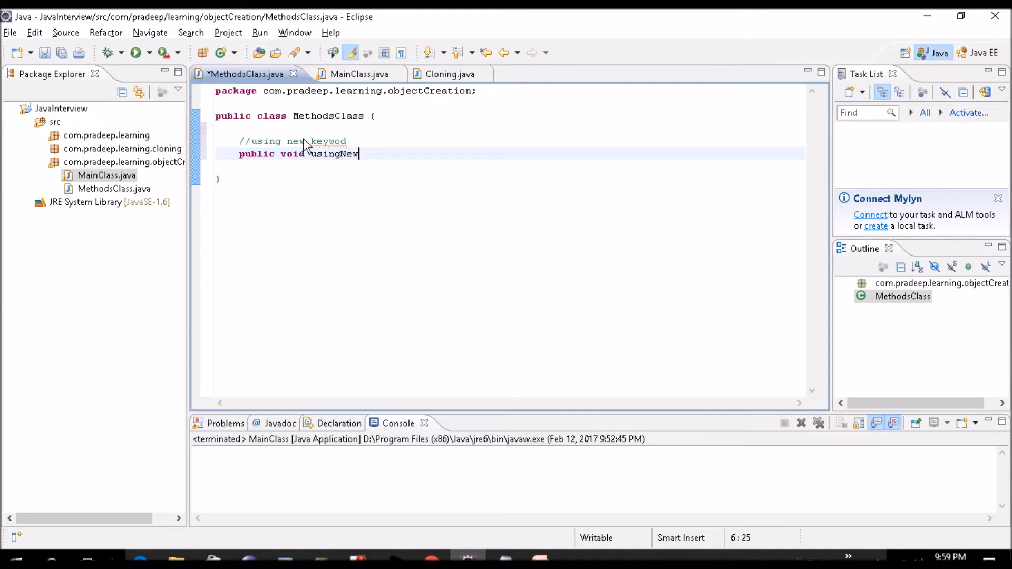
pyautogui.write('(){')
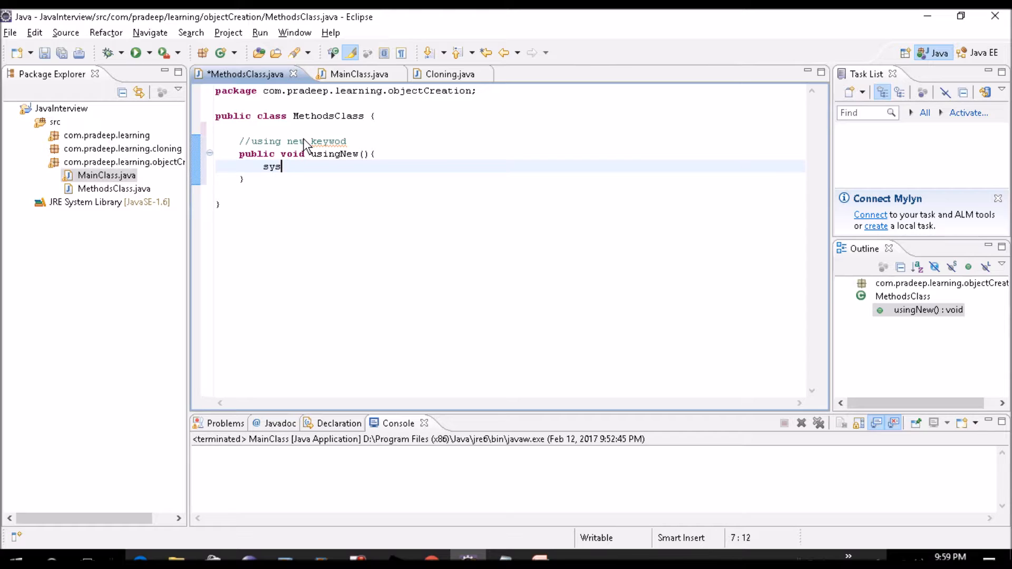
pyautogui.write('System.out.println();')
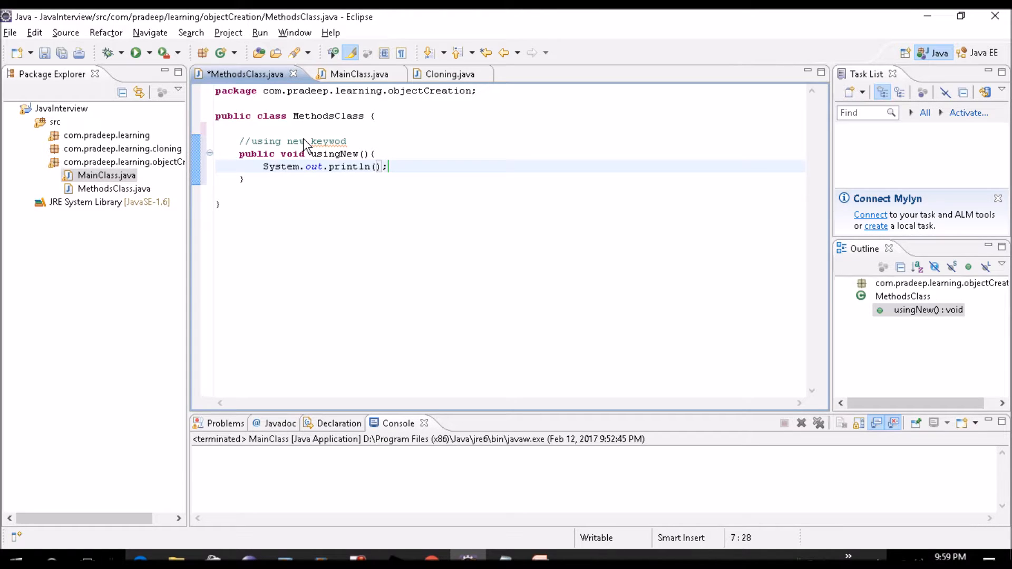
pyautogui.write('""')
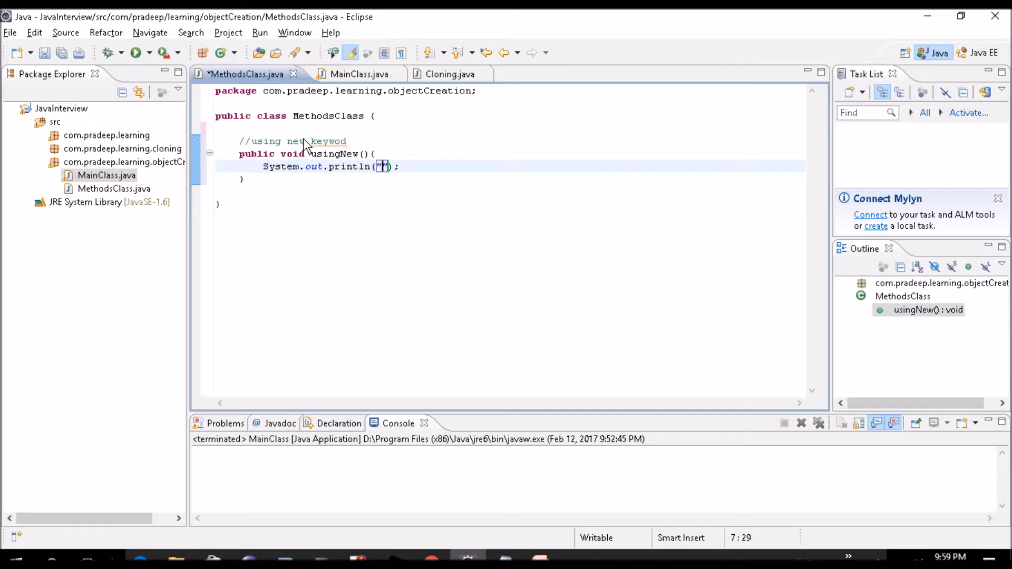
pyautogui.write('we have used new')
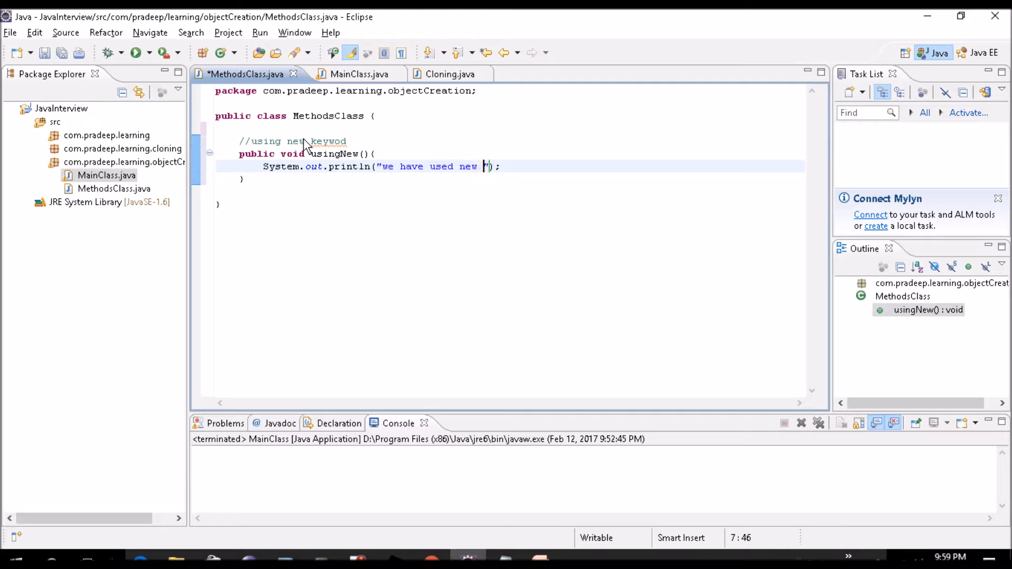
pyautogui.write('keyword')
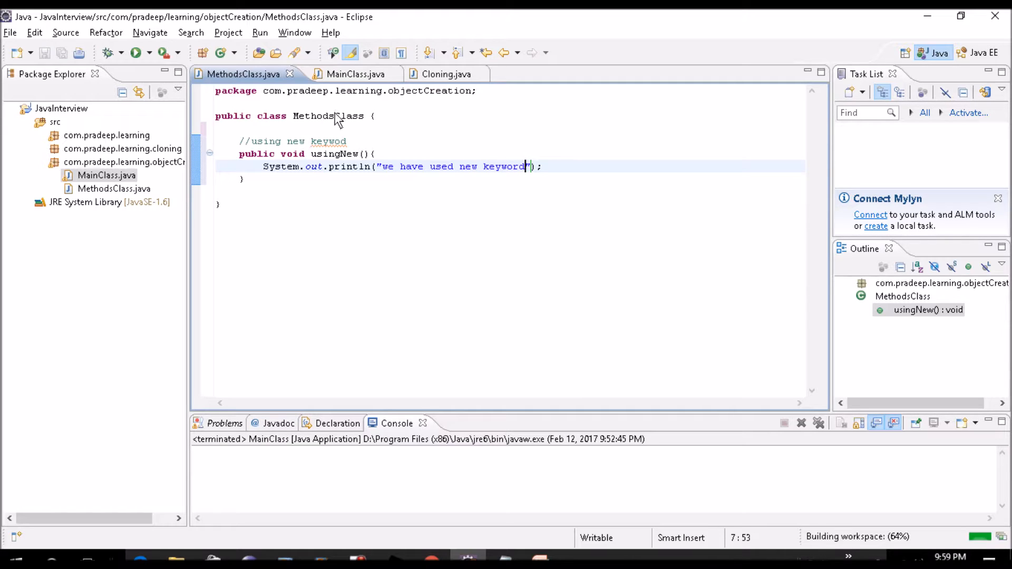
# In MainClass main, add MethodsClass obj = new MethodsClass(); and obj.usingNew(), then save
pyautogui.click(346, 74)
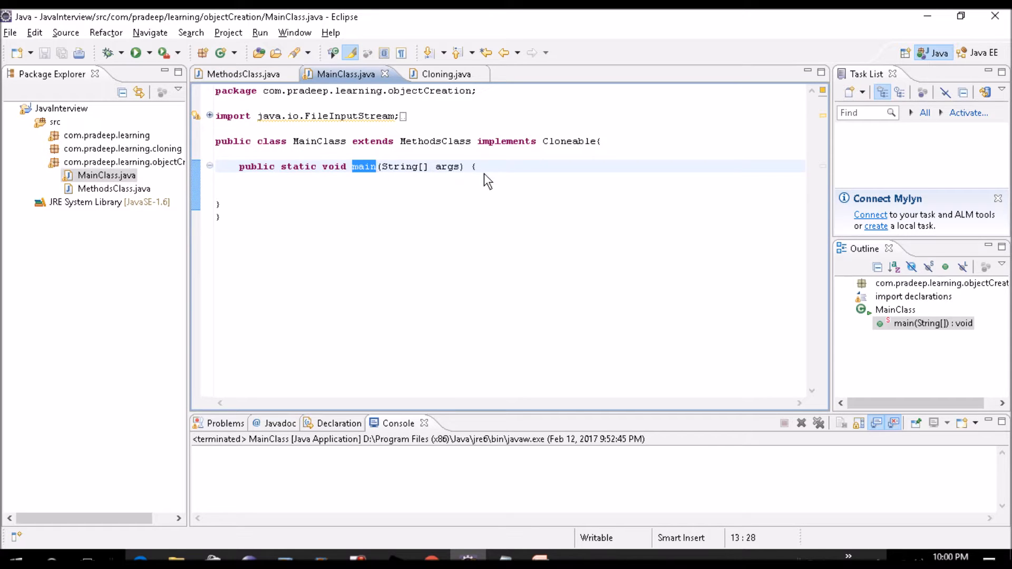
pyautogui.press('Return')
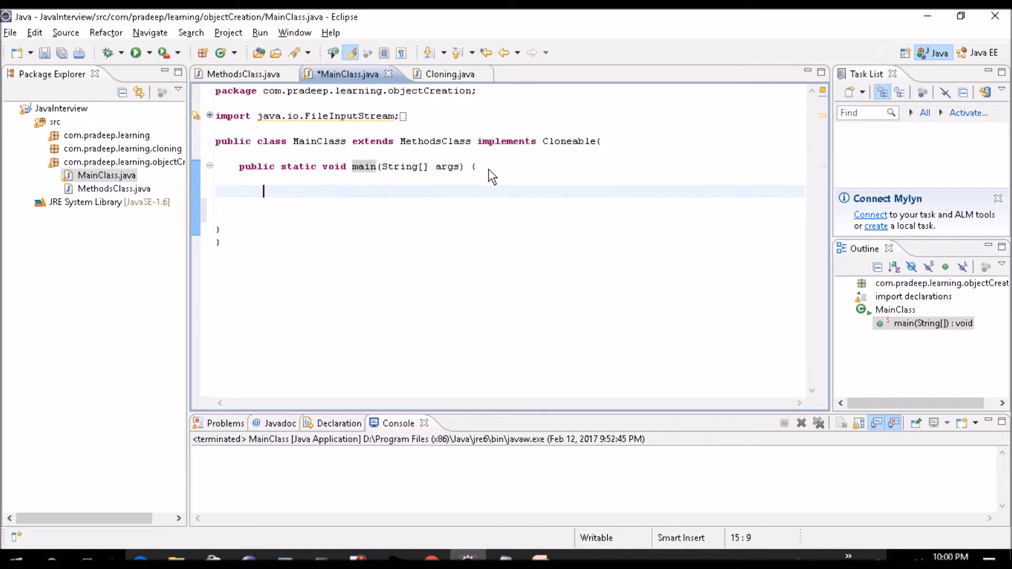
pyautogui.write('Method')
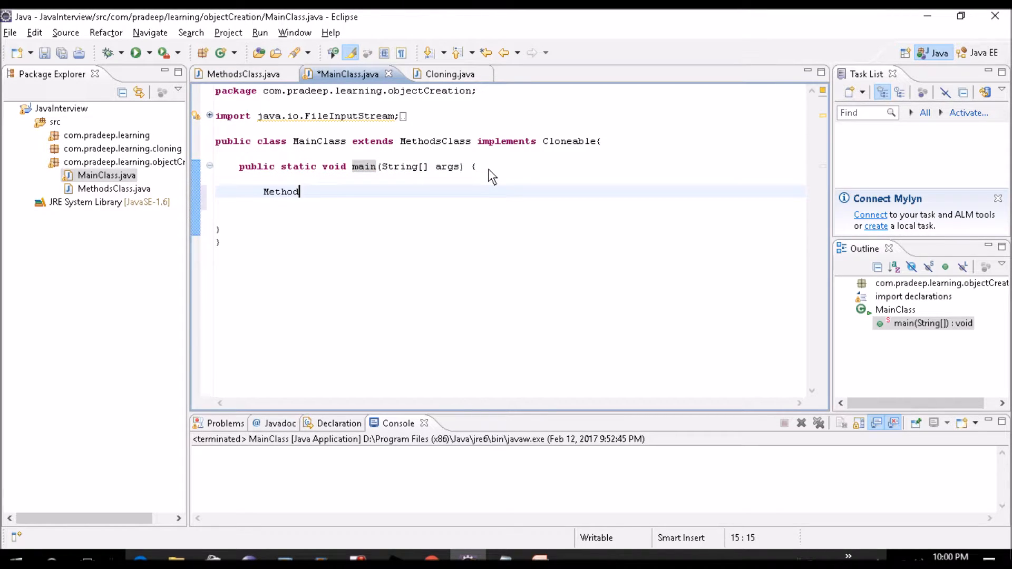
pyautogui.write('sClass')
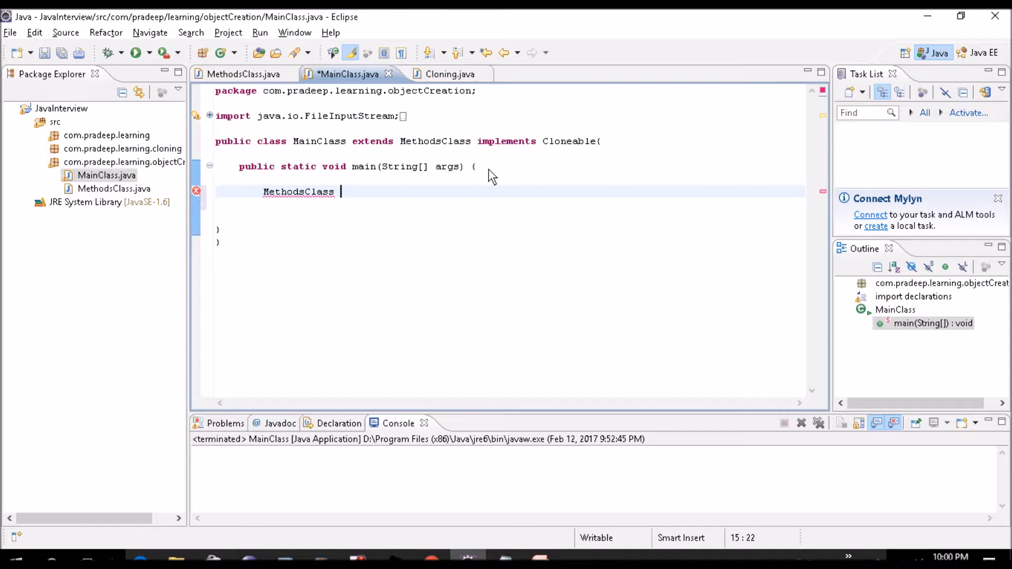
pyautogui.write('obj')
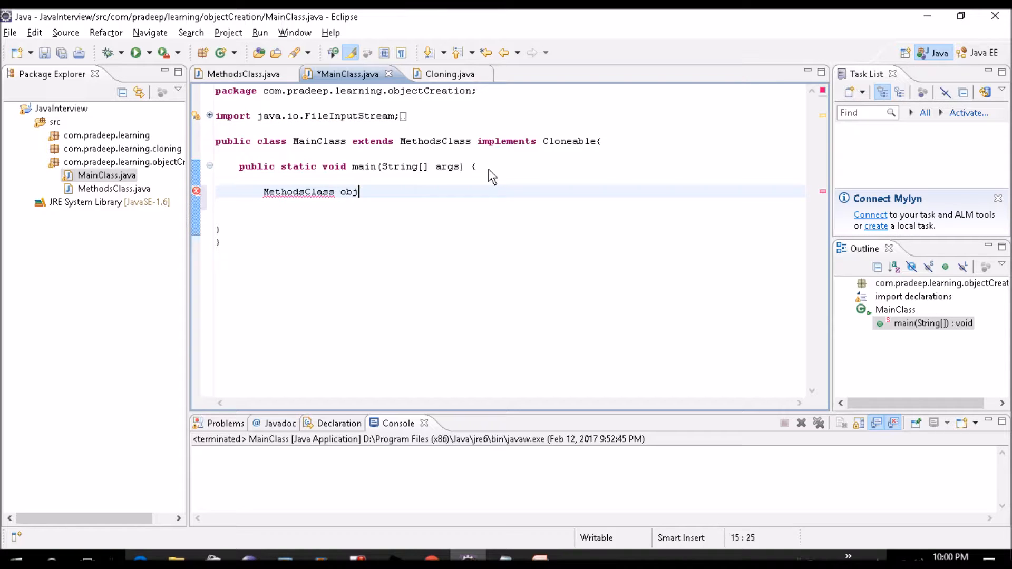
pyautogui.write('= new')
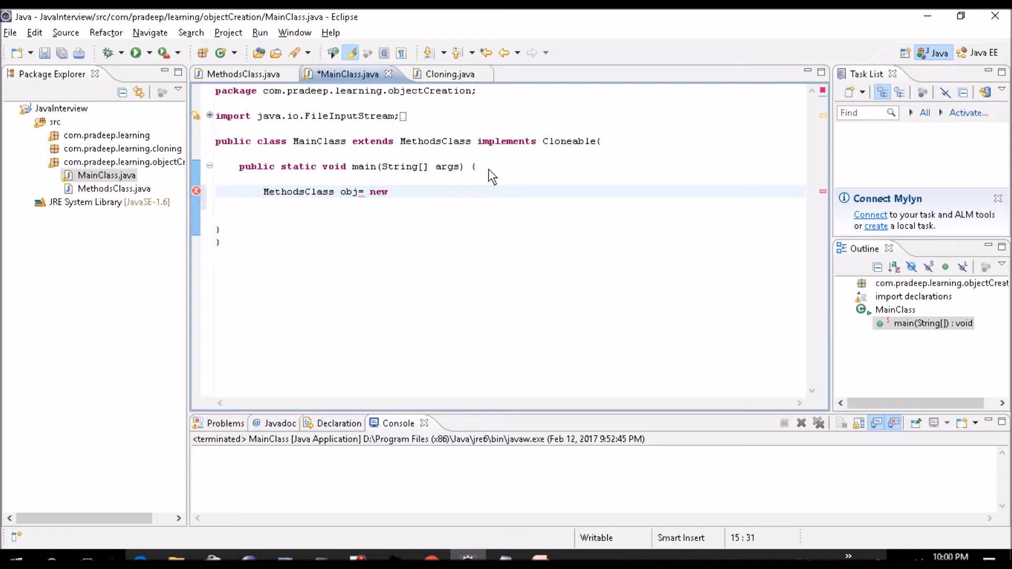
pyautogui.write('MethodsClass();')
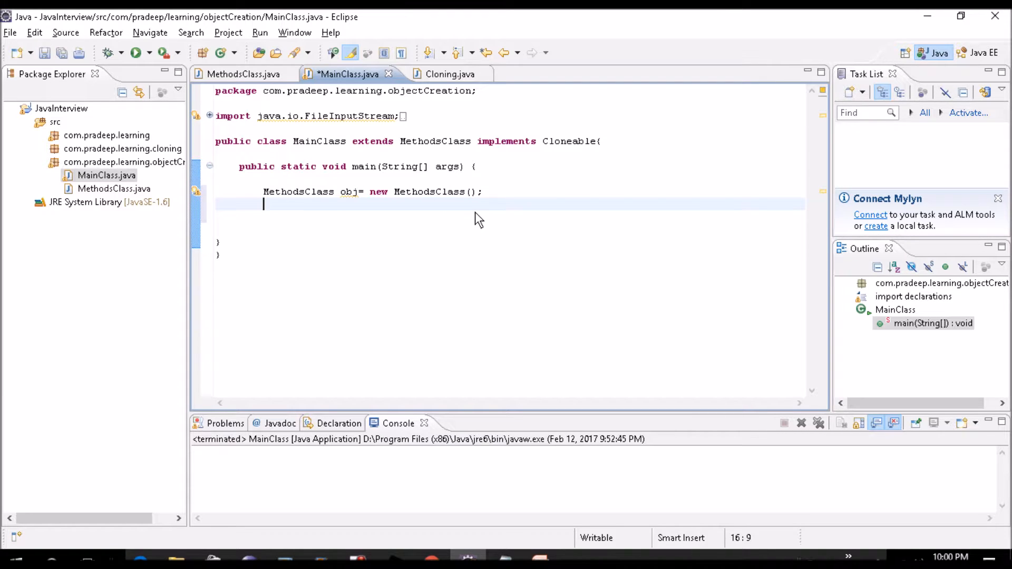
pyautogui.write('obj.')
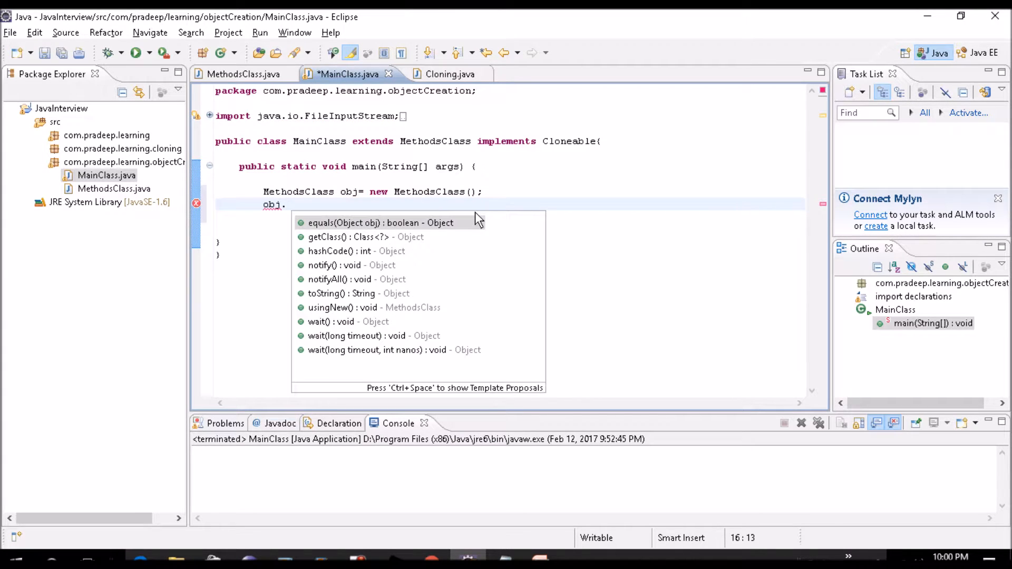
pyautogui.doubleClick(349, 308)
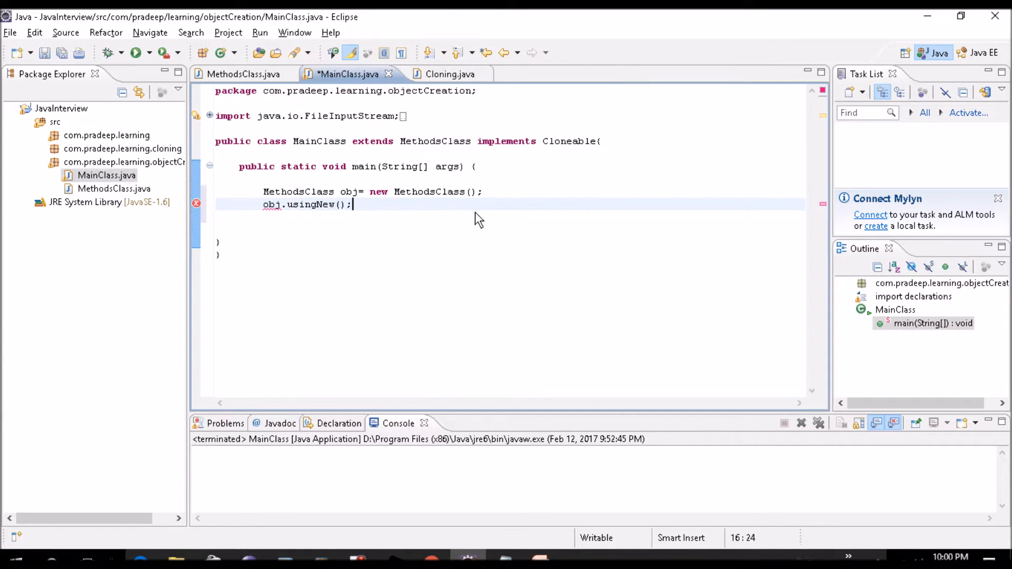
pyautogui.press('ctrl+s')
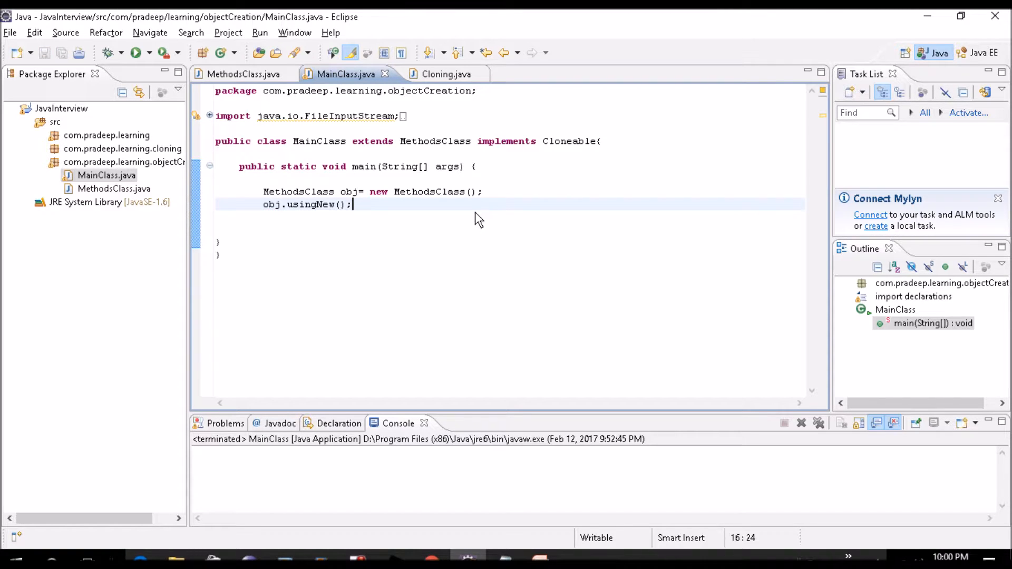
# Run MainClass as a Java application and check the console output
pyautogui.click(136, 52)
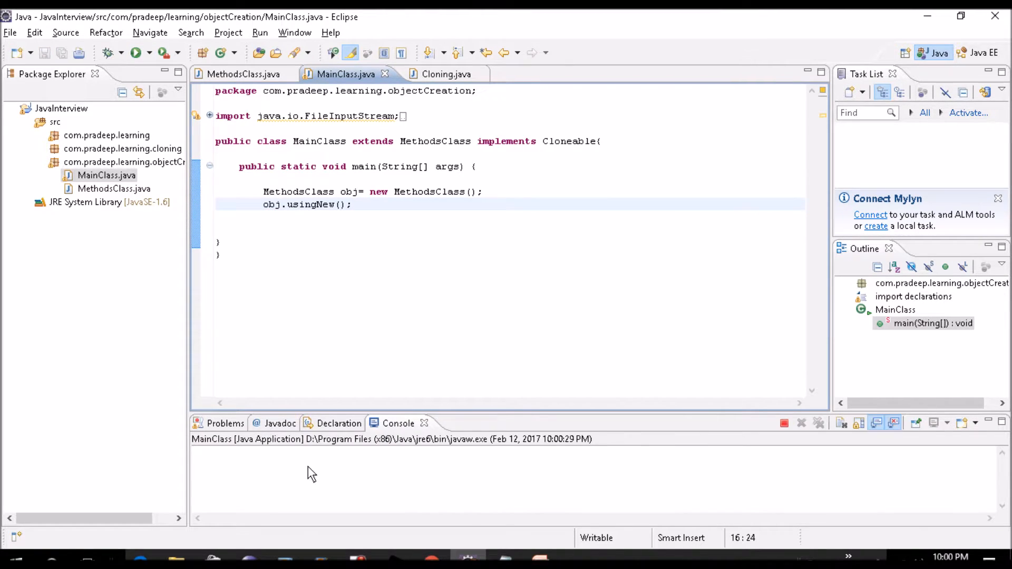
pyautogui.click(135, 53)
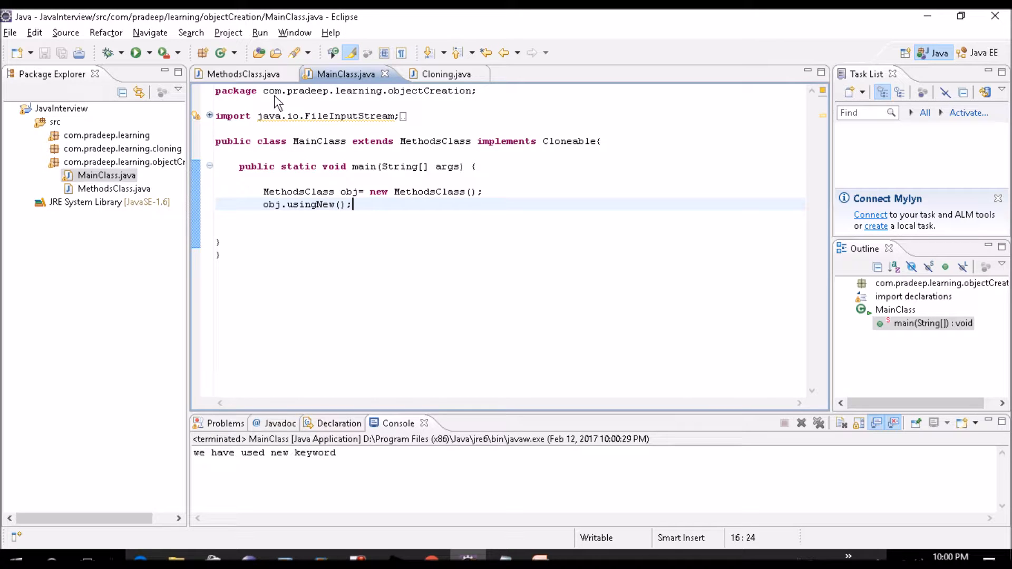
# Write public void usingClassForName() in MethodsClass, printing "we used classforName" via the syso template
pyautogui.click(244, 74)
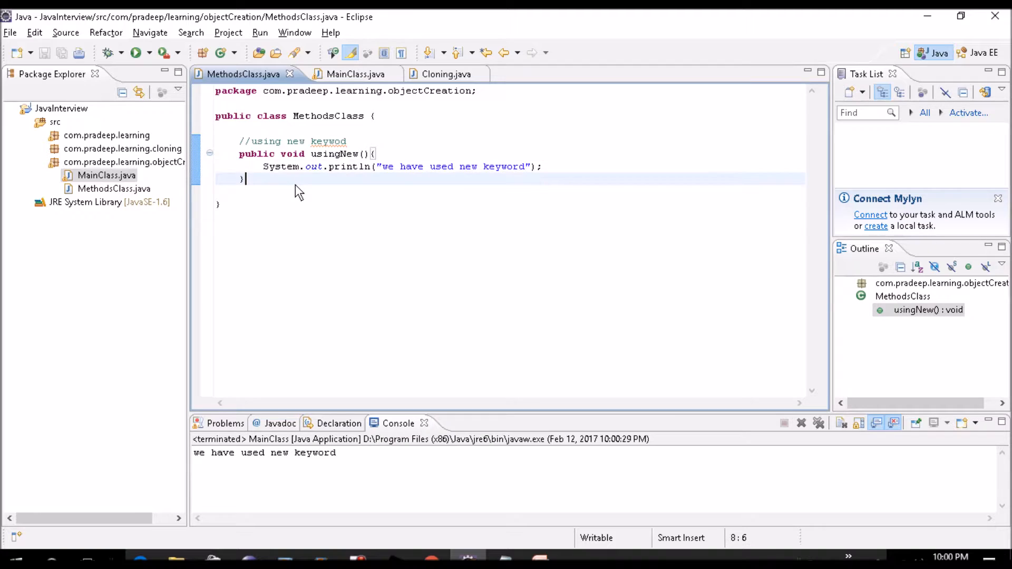
pyautogui.write('public')
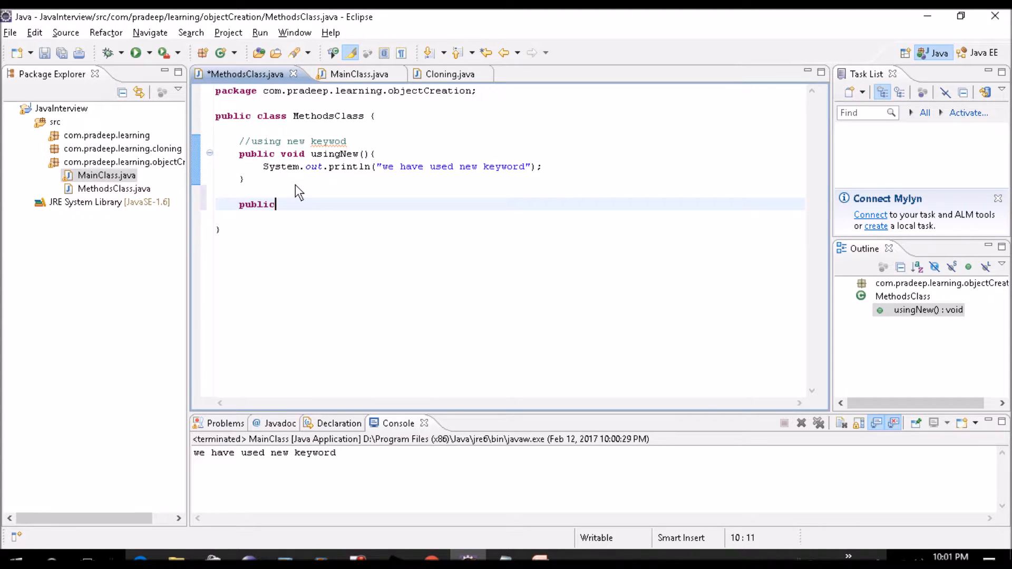
pyautogui.write('void using')
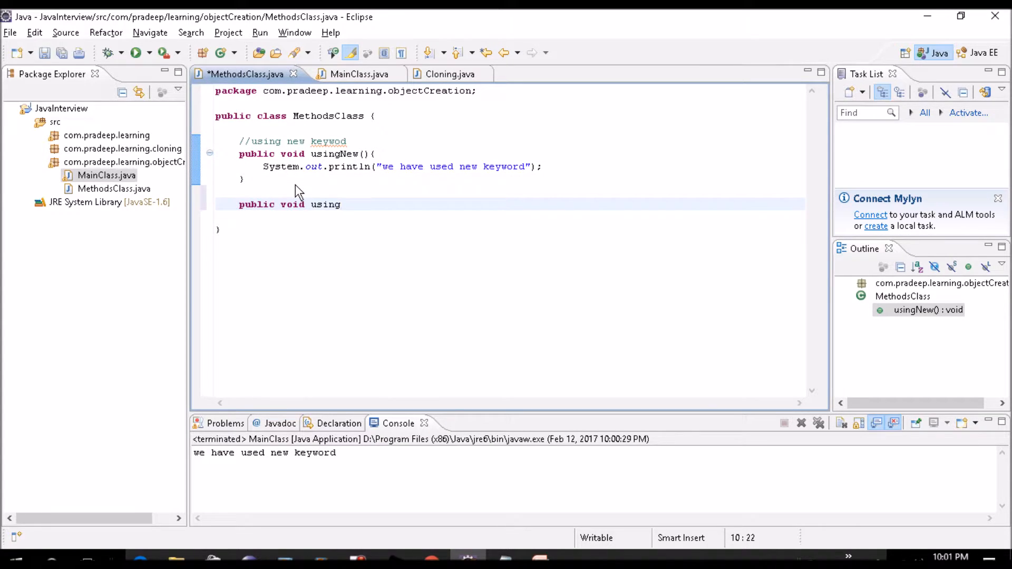
pyautogui.write('Cla')
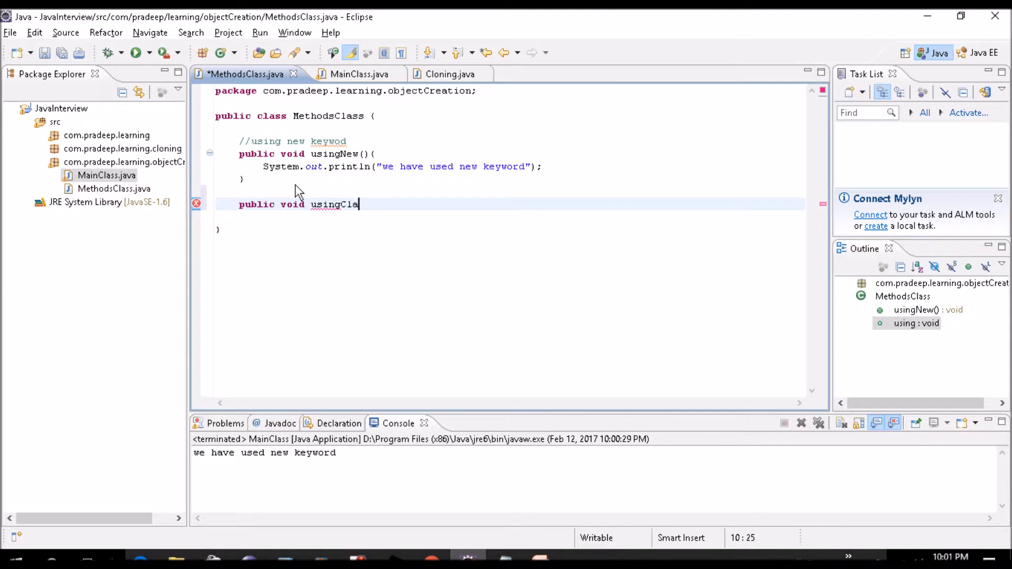
pyautogui.write('ssForName')
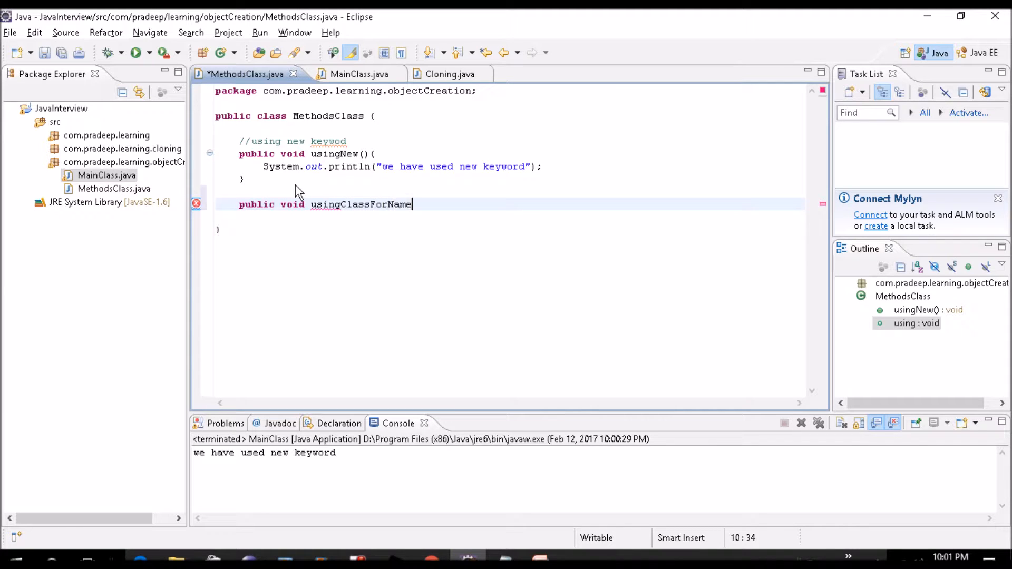
pyautogui.write('(){')
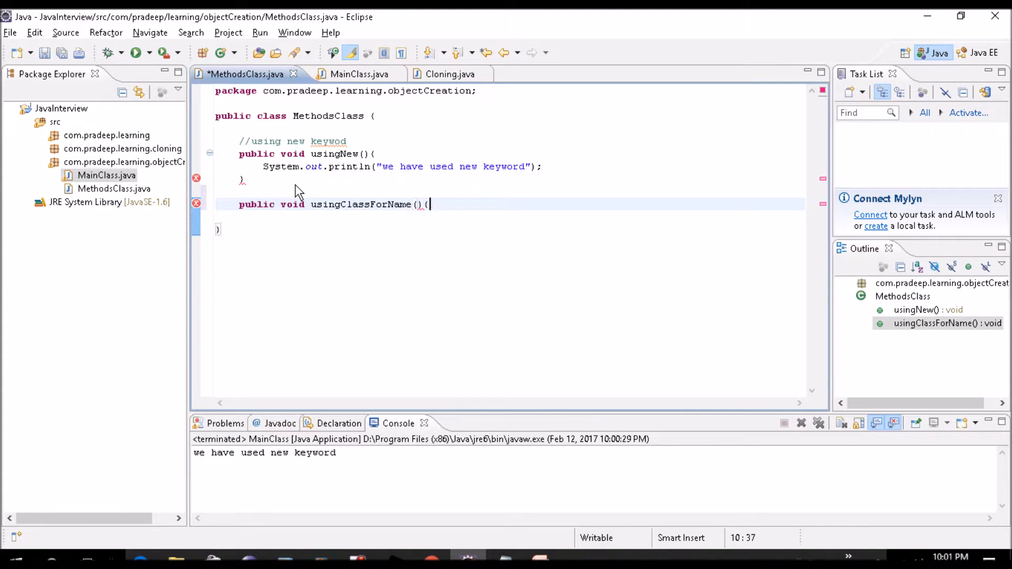
pyautogui.write('syso')
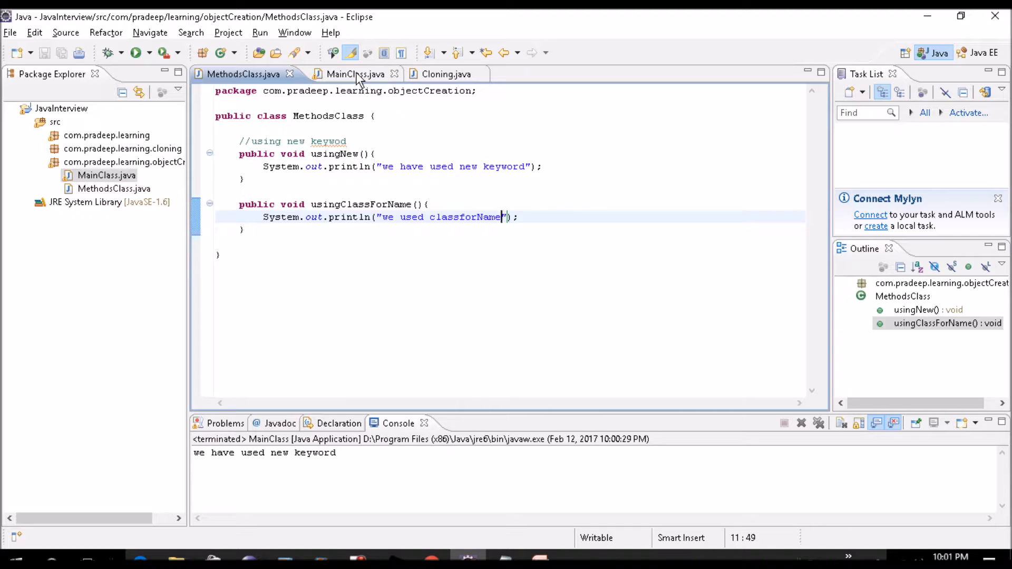
# Declare obj1 in MainClass as Class.forName("com.pradeep.learning.objectCreation.MethodsClass").newInstance()
pyautogui.click(354, 74)
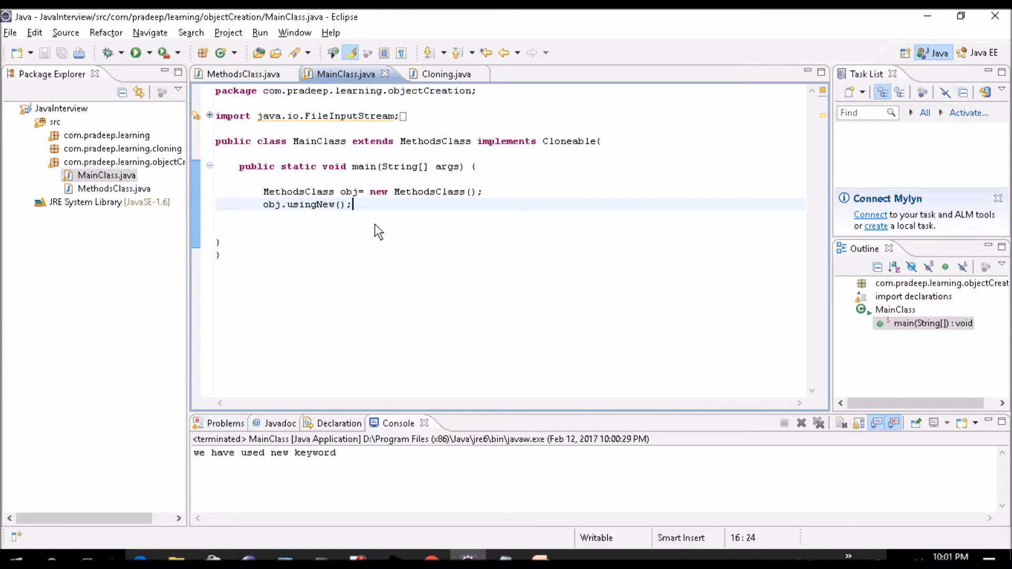
pyautogui.write('Met')
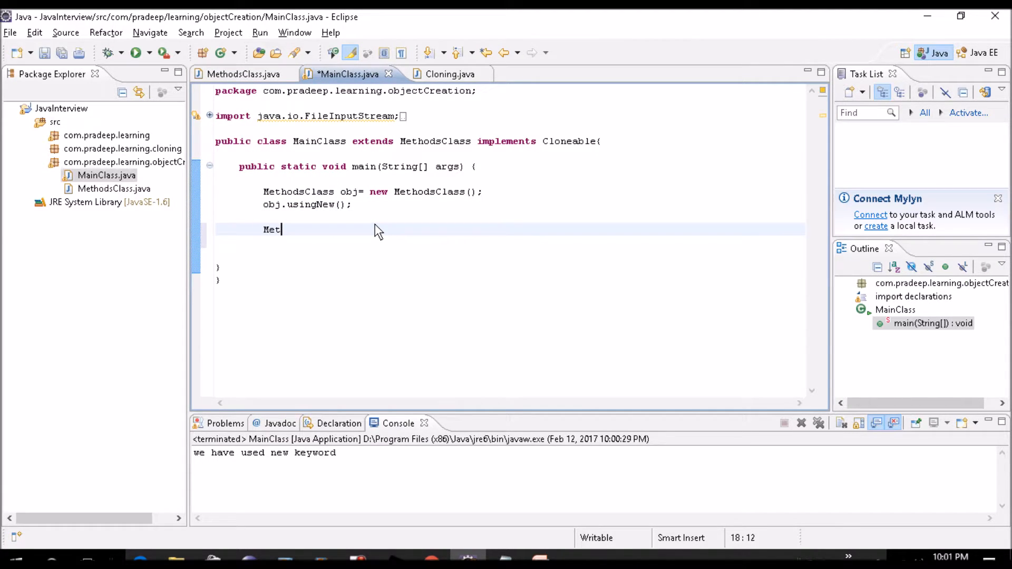
pyautogui.write('hodsClass obj1= new M')
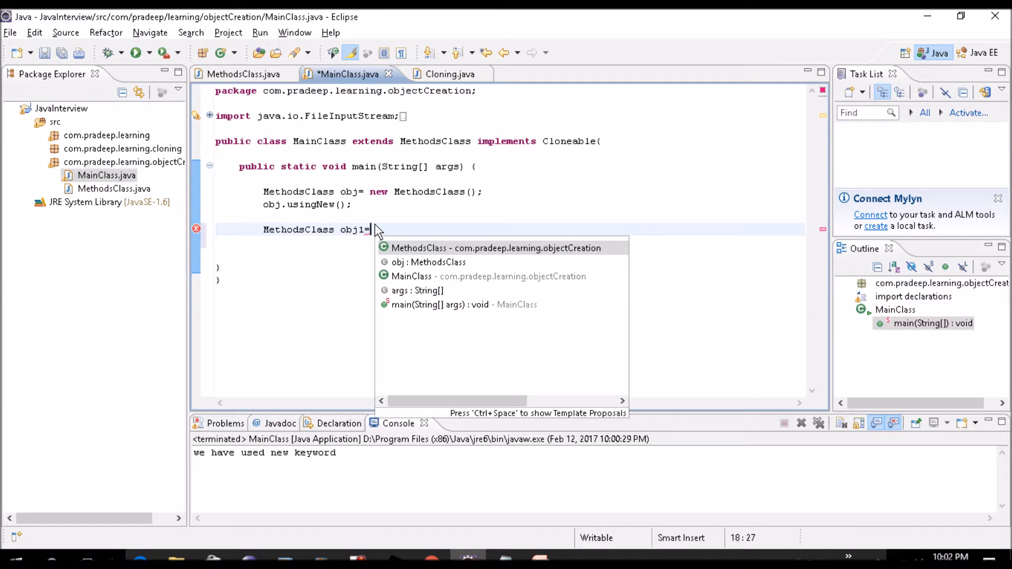
pyautogui.write('class')
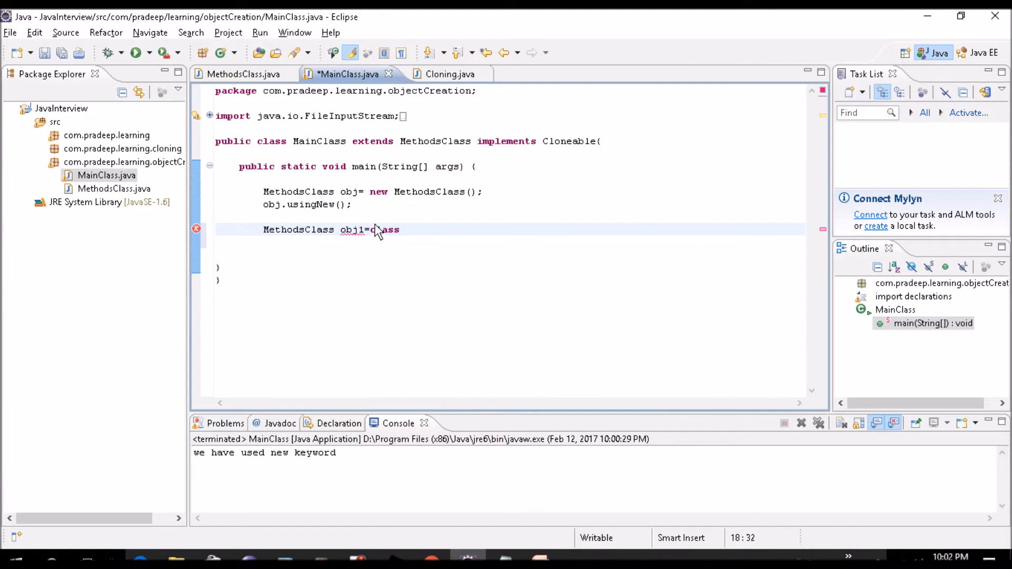
pyautogui.write('.forName(arg0')
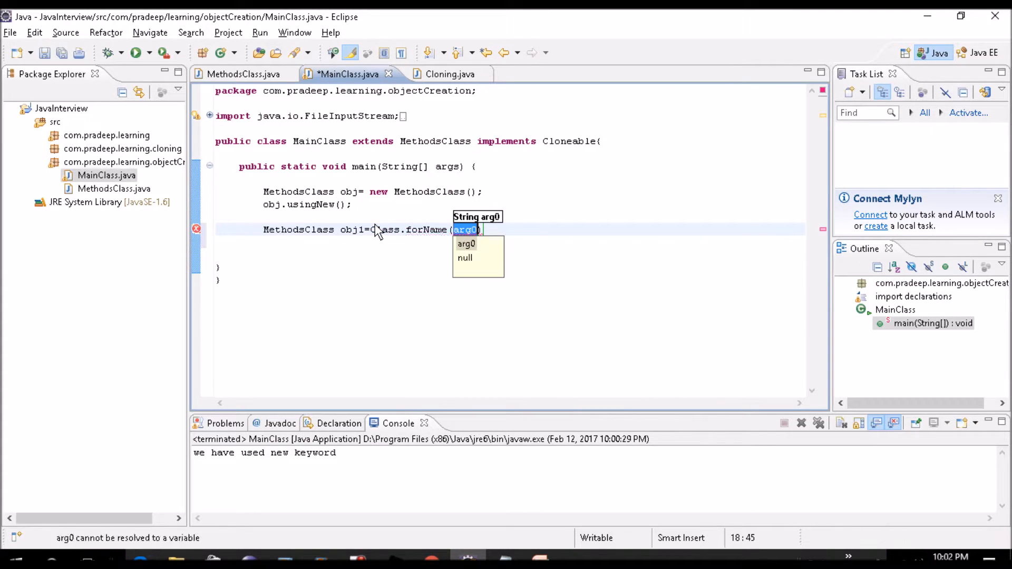
pyautogui.write('"')
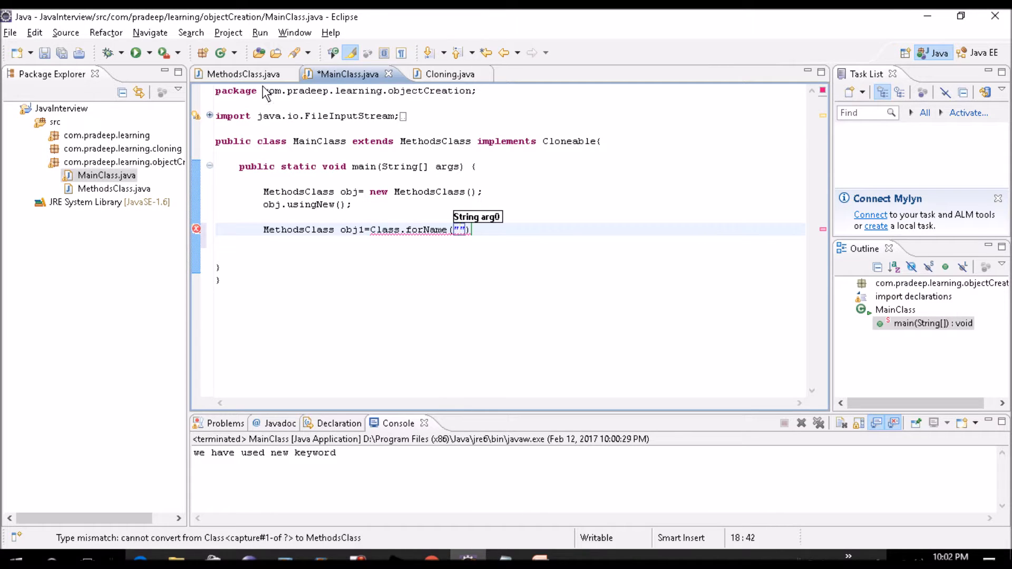
pyautogui.doubleClick(368, 90)
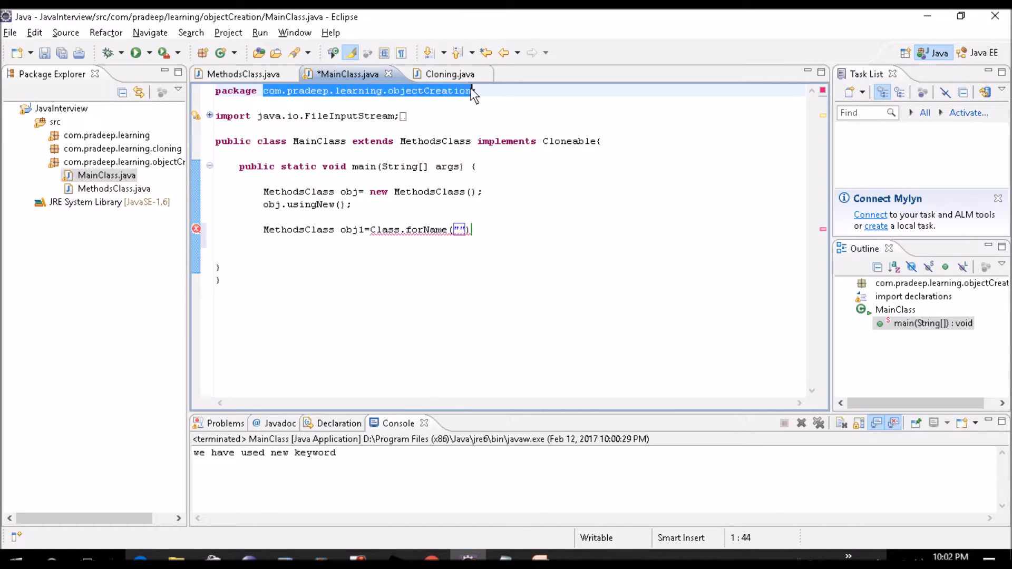
pyautogui.click(460, 229)
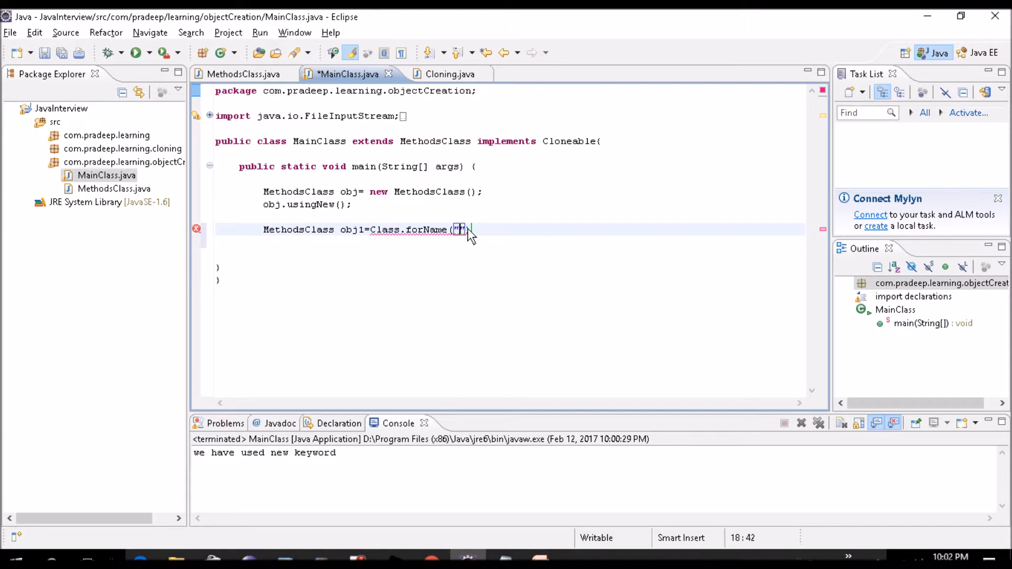
pyautogui.write('com.pradeep.learning.objectCreation.MethodsClass')
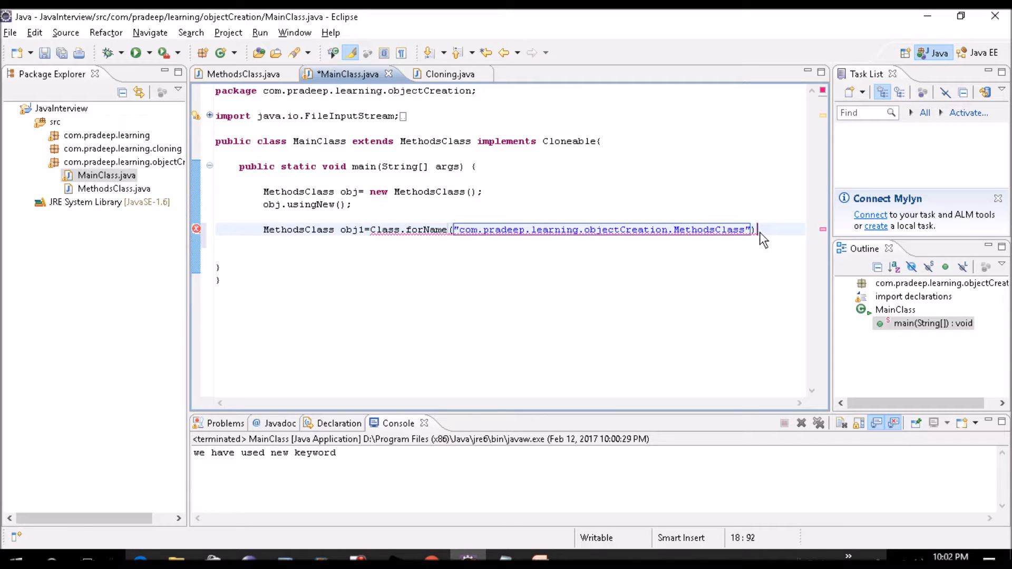
pyautogui.write('.ne')
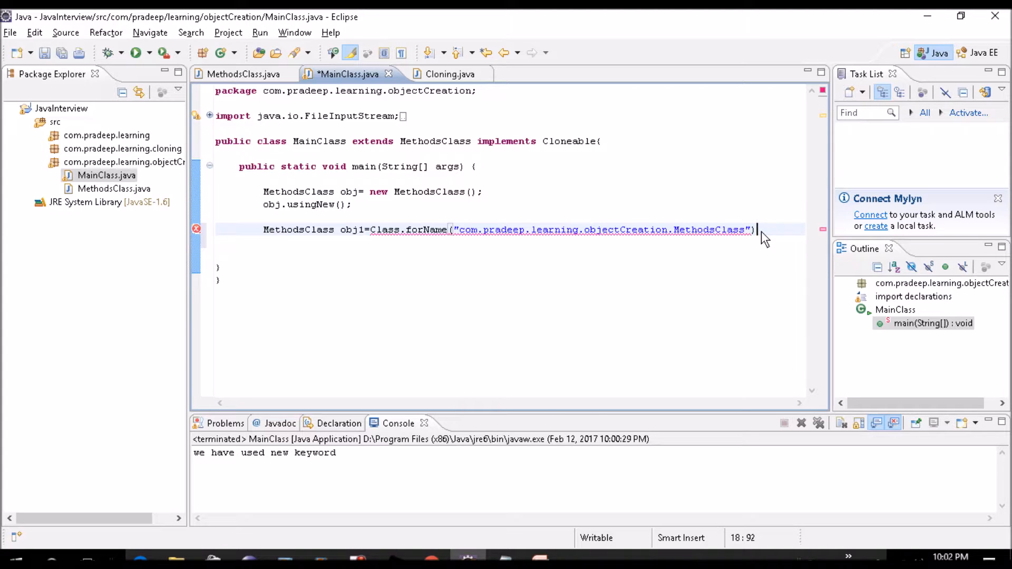
pyautogui.write('.newInstance();')
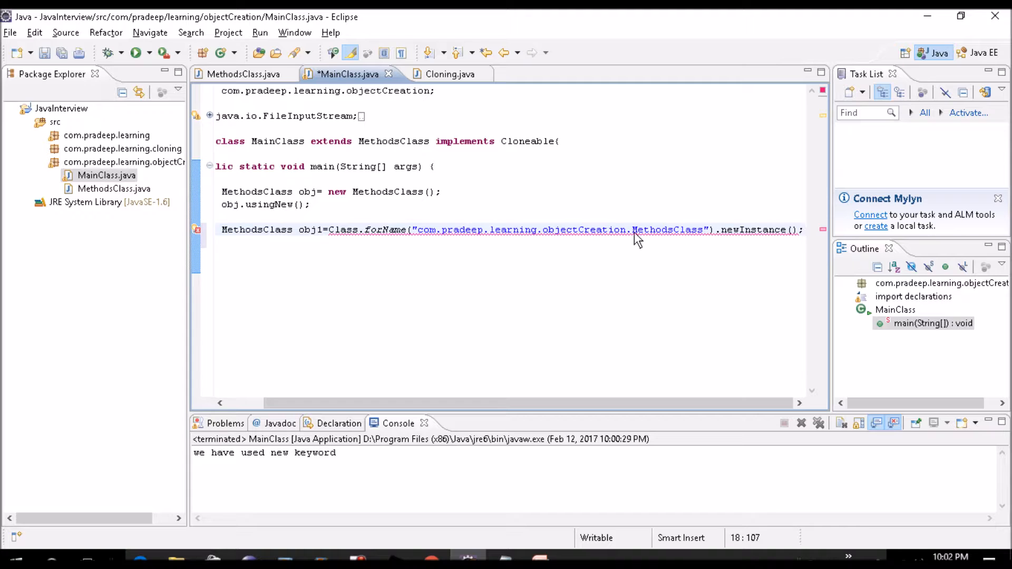
pyautogui.moveTo(636, 233)
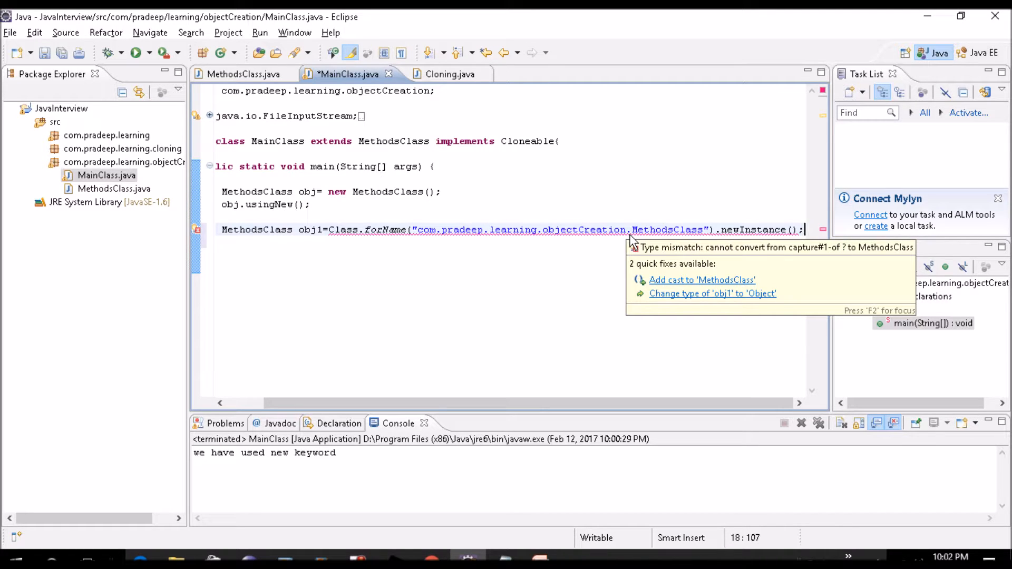
# Cast obj1 to MethodsClass, surround it with try/catch, and call obj1.usingClassForName()
pyautogui.click(701, 279)
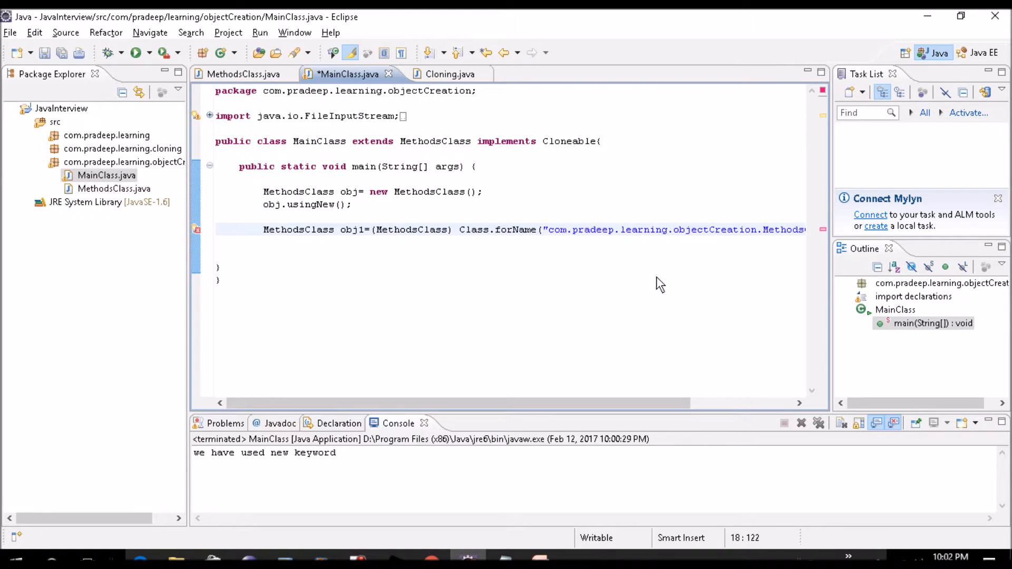
pyautogui.moveTo(612, 234)
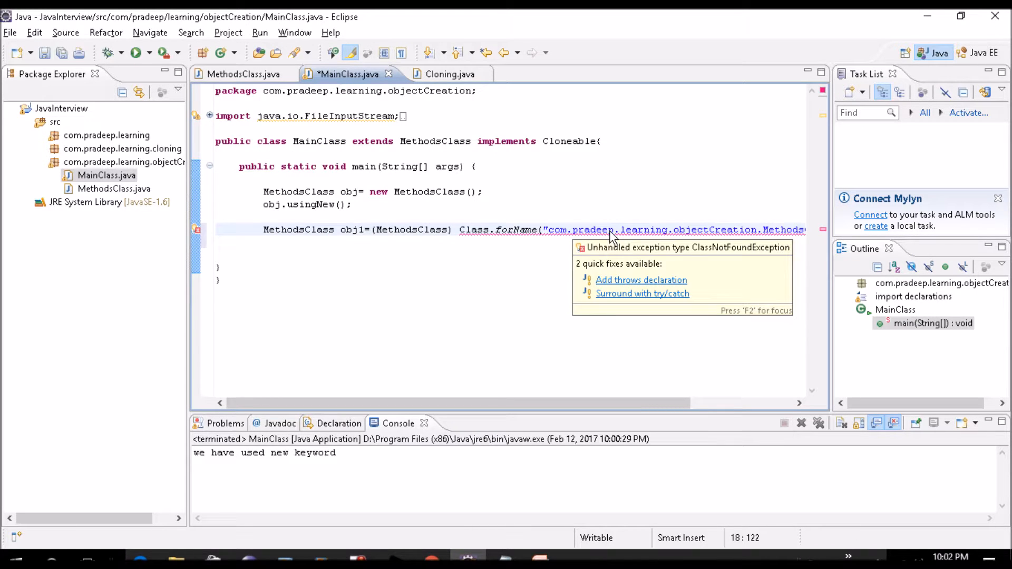
pyautogui.click(641, 293)
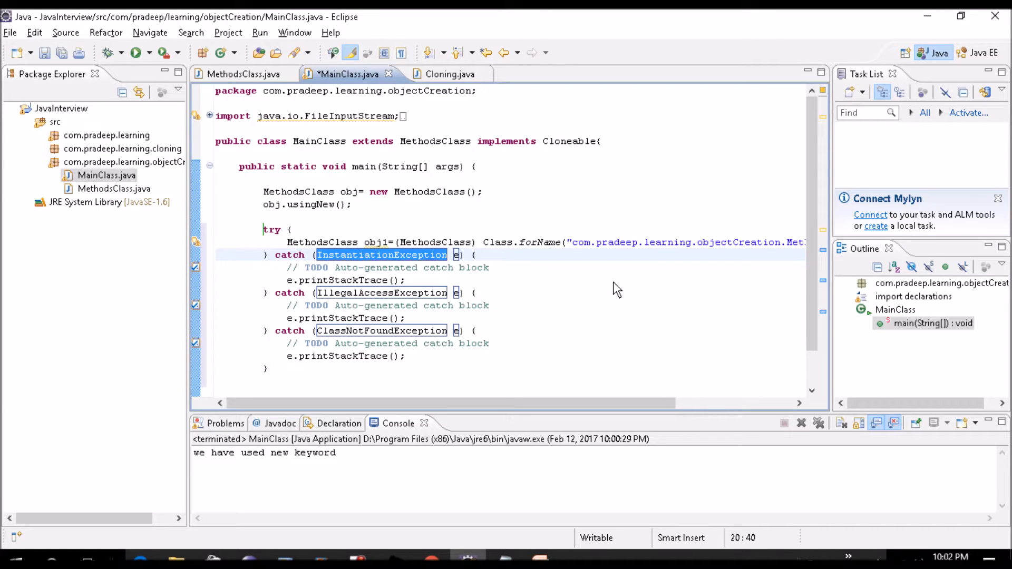
pyautogui.click(624, 242)
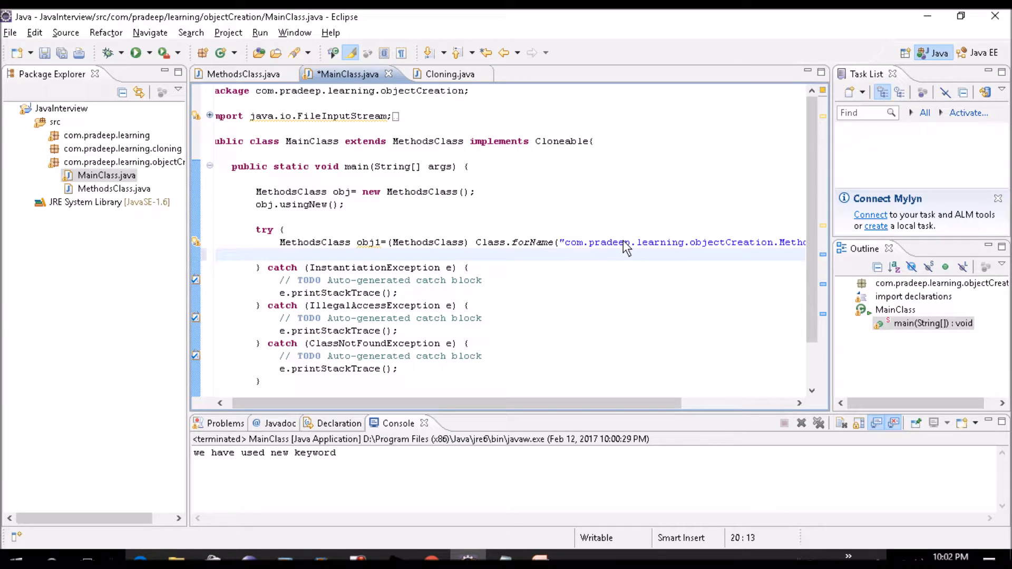
pyautogui.write('obj1.usingClassForName();')
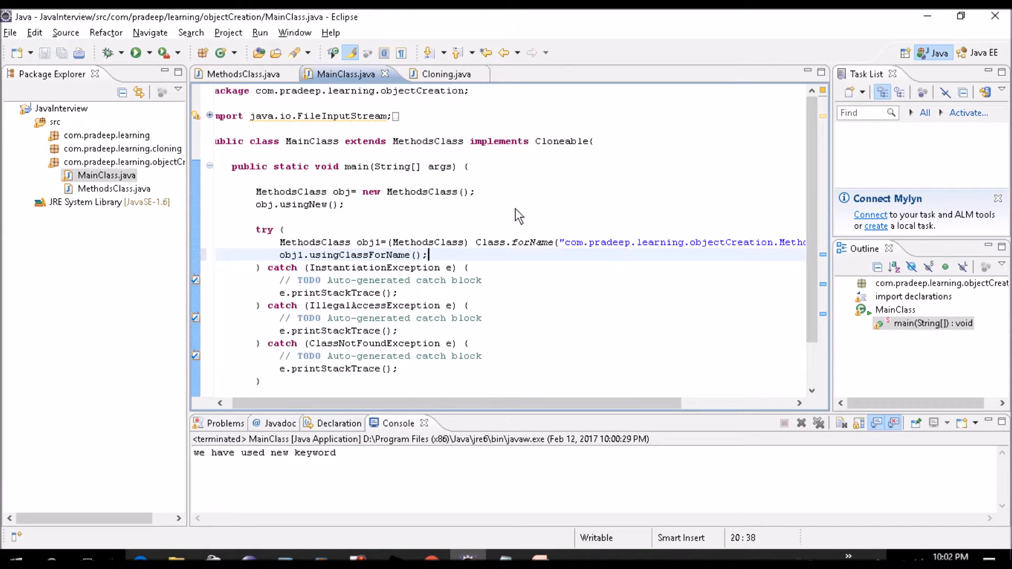
# Run MainClass again and confirm both console messages appear
pyautogui.click(123, 52)
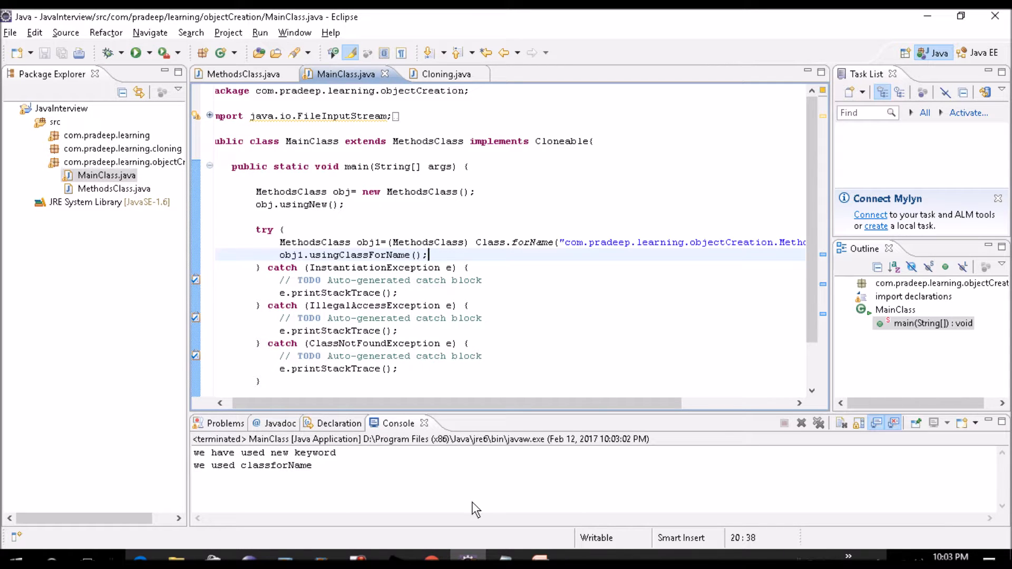
pyautogui.moveTo(285, 475)
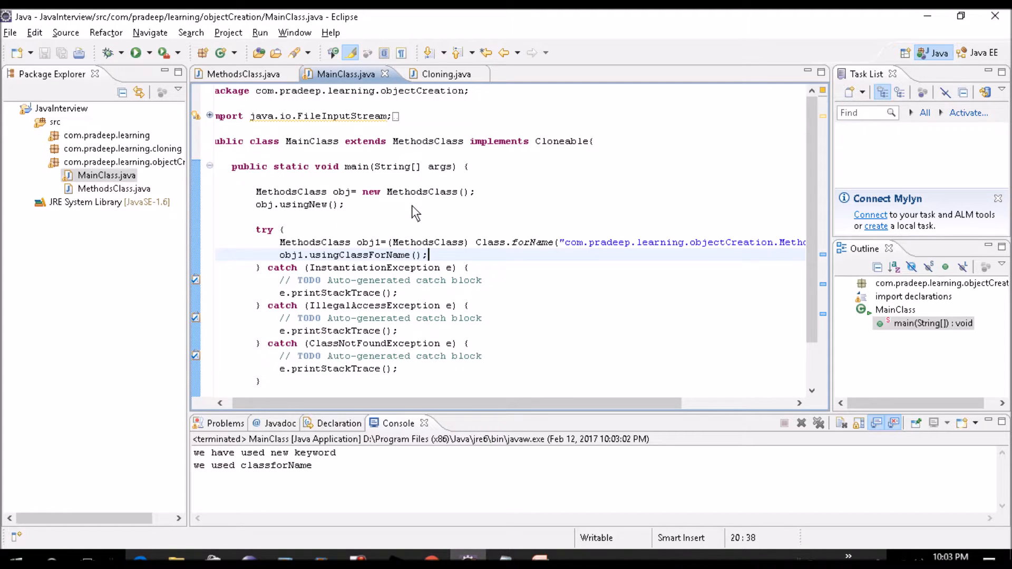
pyautogui.moveTo(358, 223)
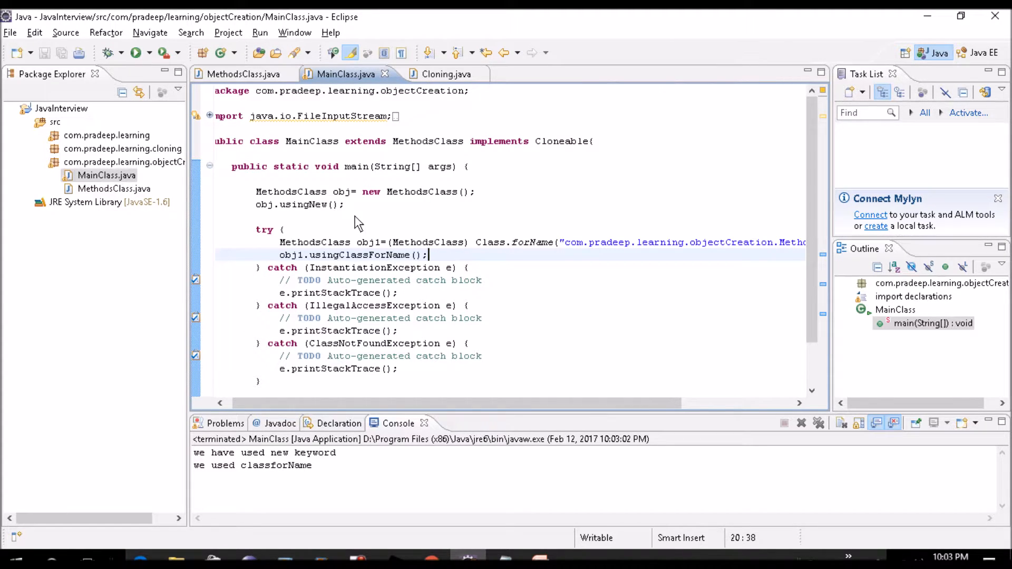
# Add "//using classforname" above the try block and "//using clone" after the catch blocks
pyautogui.click(270, 179)
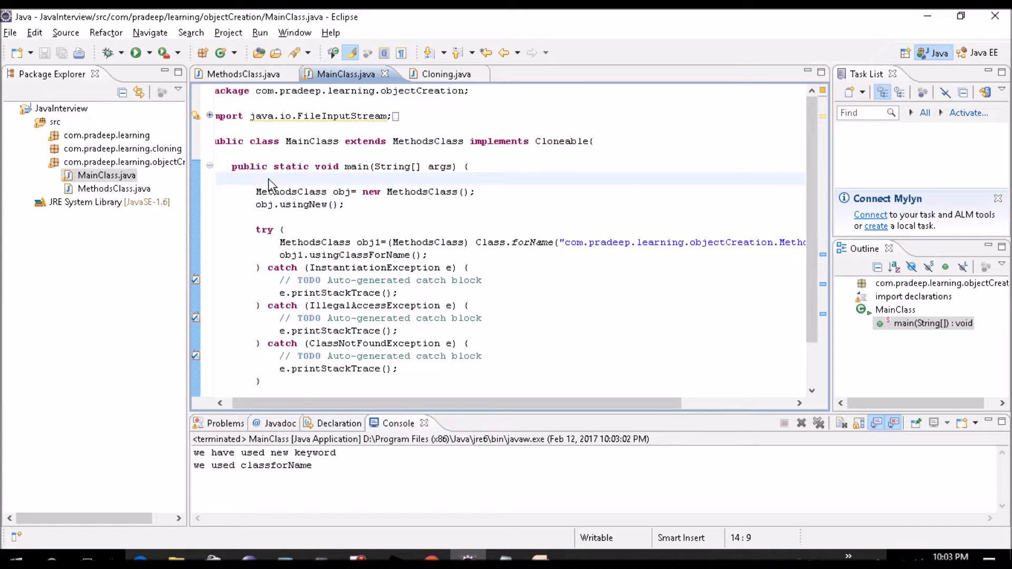
pyautogui.write('// using')
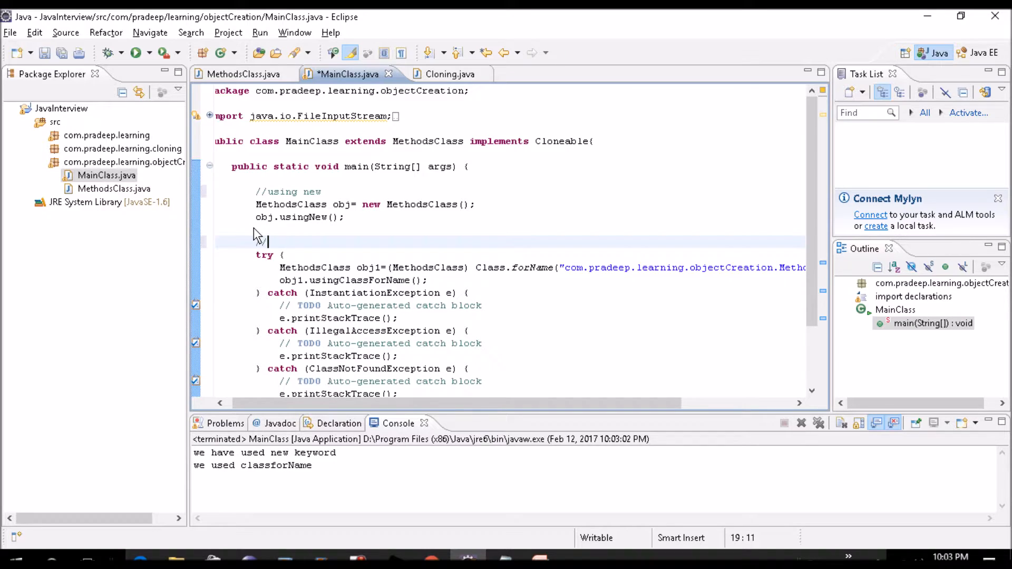
pyautogui.write('//using class')
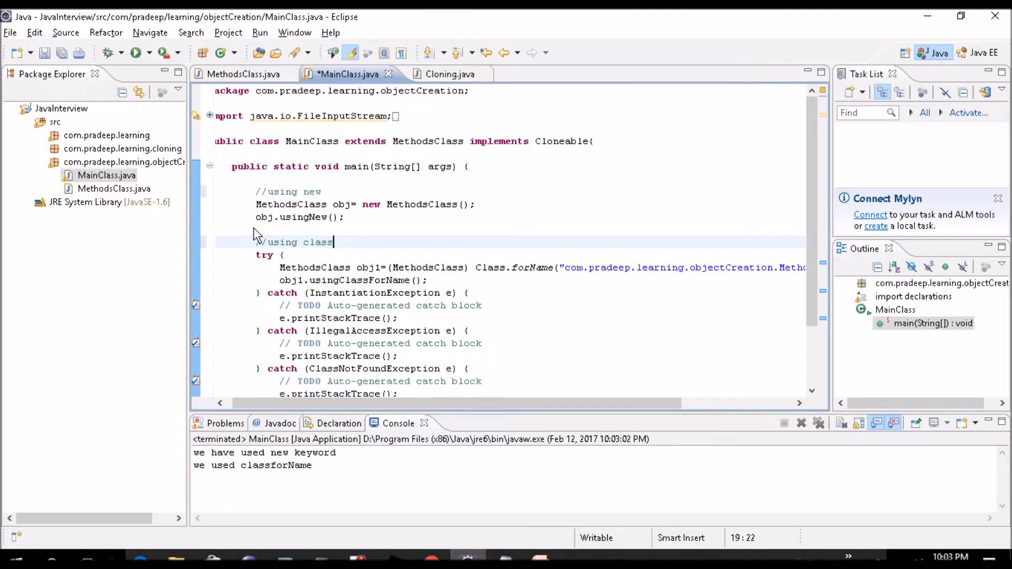
pyautogui.write('forname')
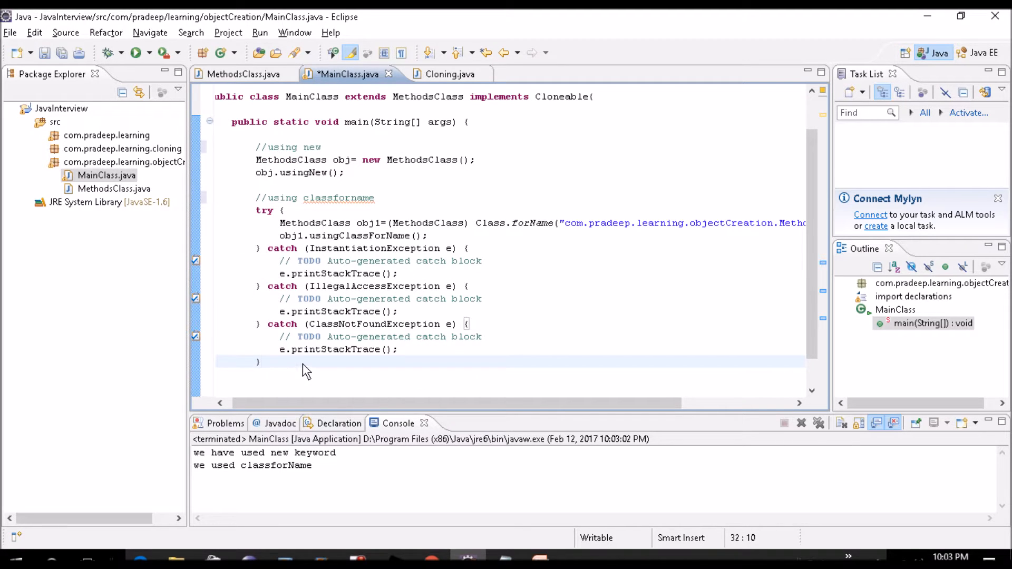
pyautogui.write('//using')
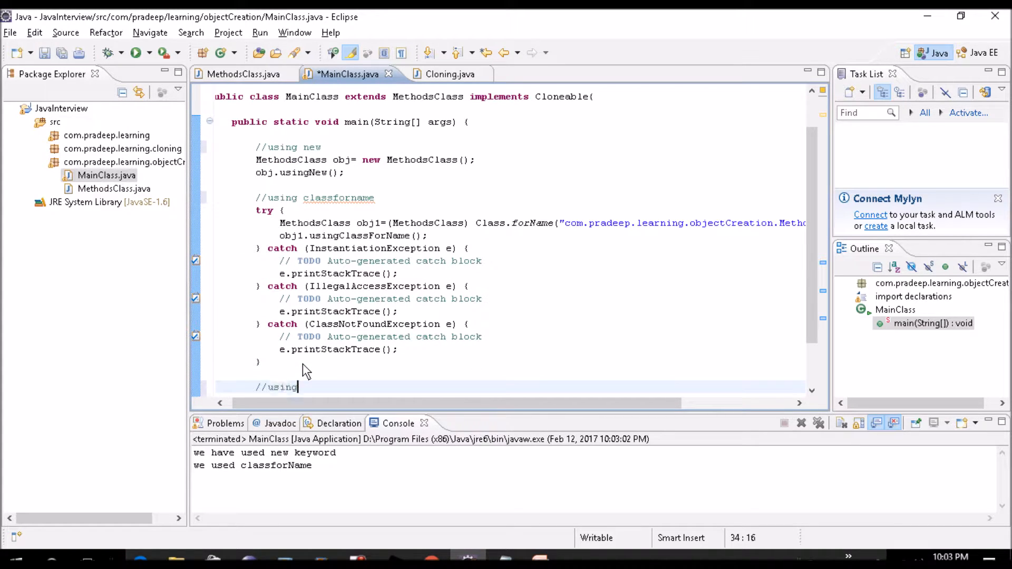
pyautogui.write('clone')
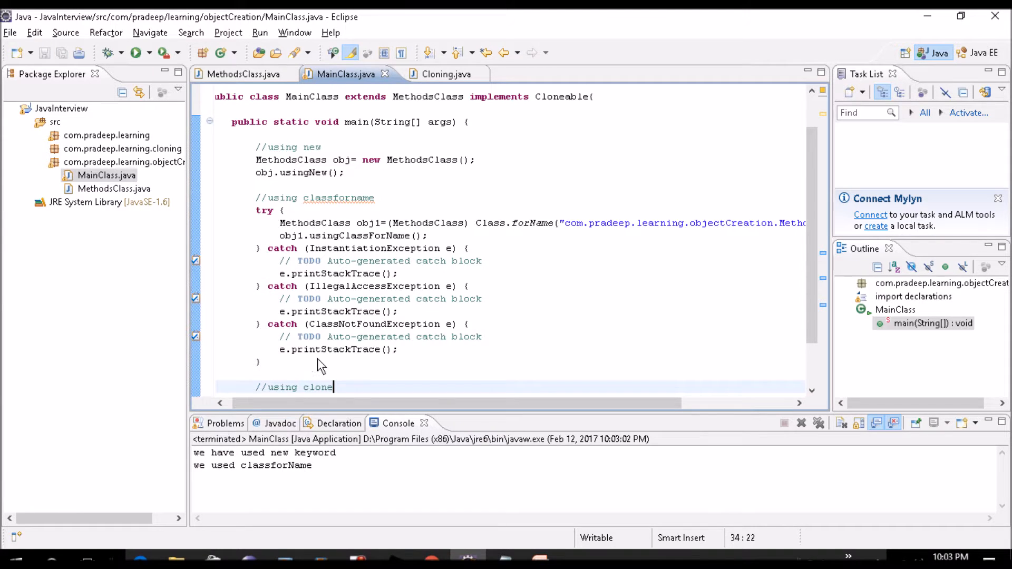
pyautogui.press('Enter')
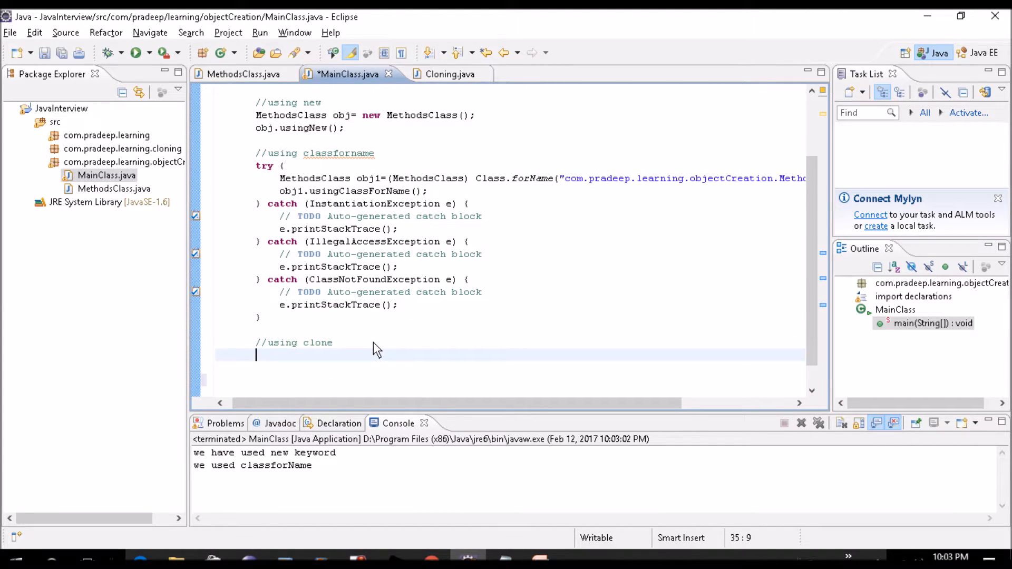
# Create obj2 with MethodsClass obj2 = new MethodsClass(); under the clone comment
pyautogui.write('MethodsClass obj =')
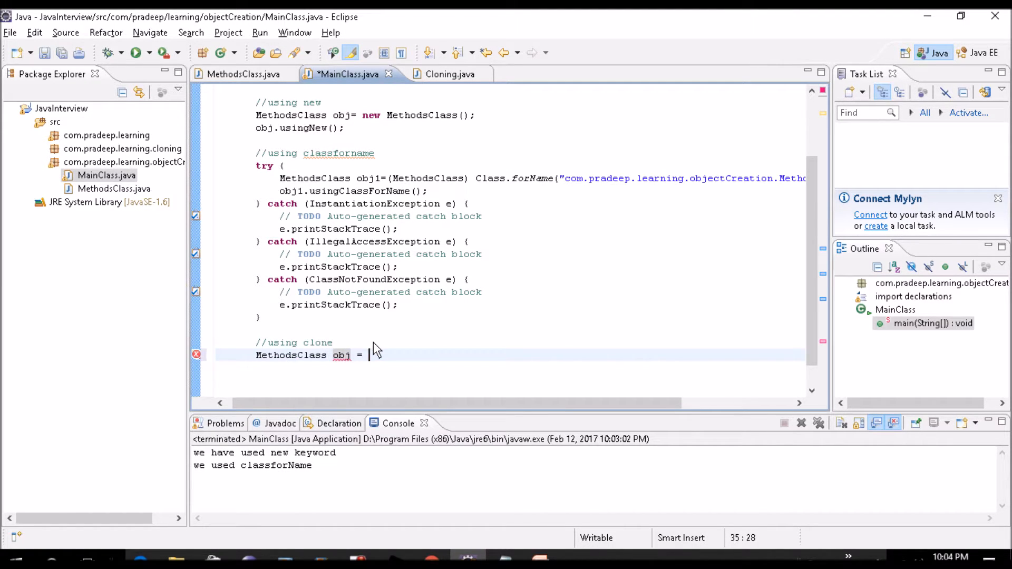
pyautogui.write('new o')
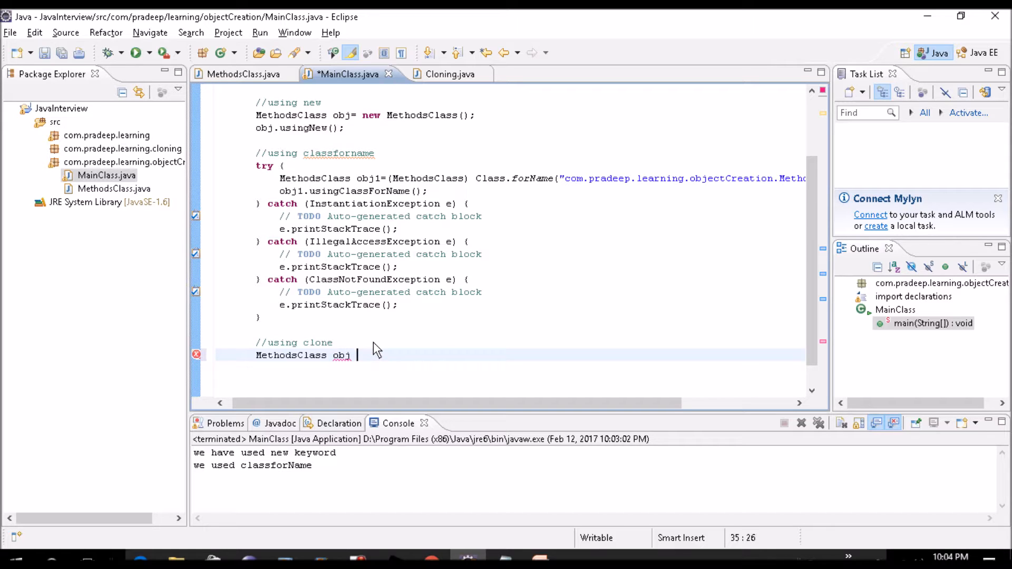
pyautogui.write('2')
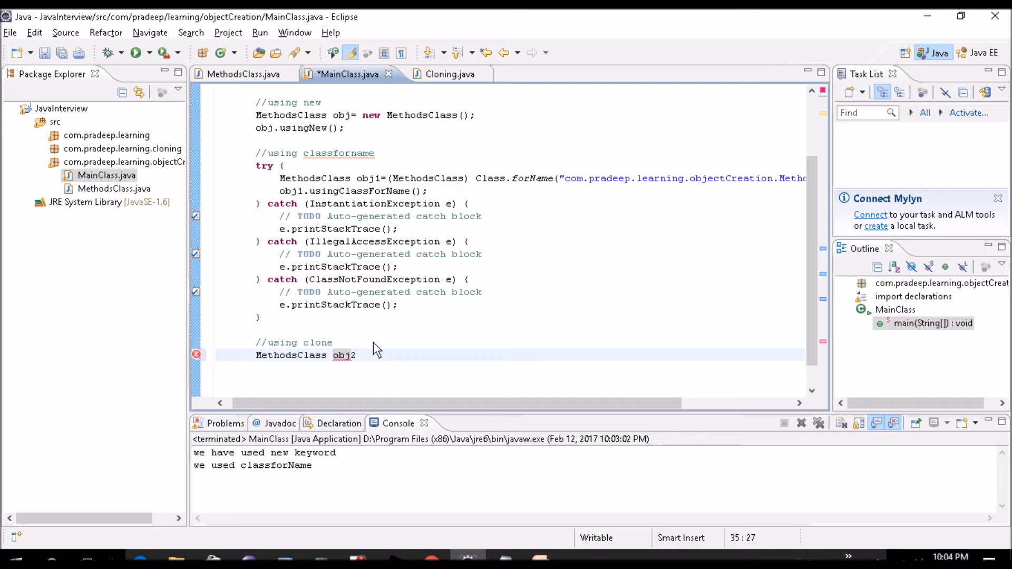
pyautogui.write('= new')
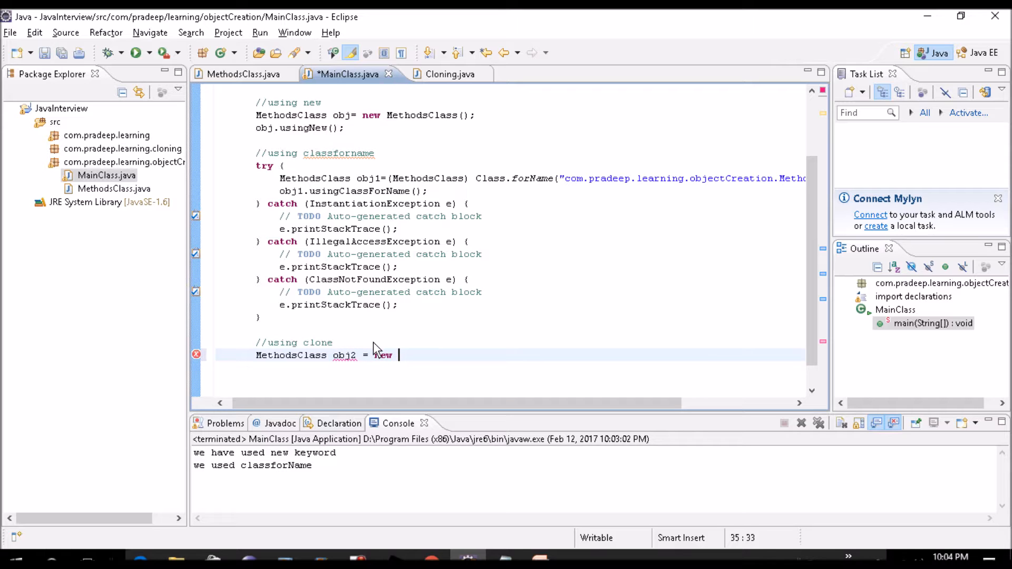
pyautogui.write('MethodsClass();')
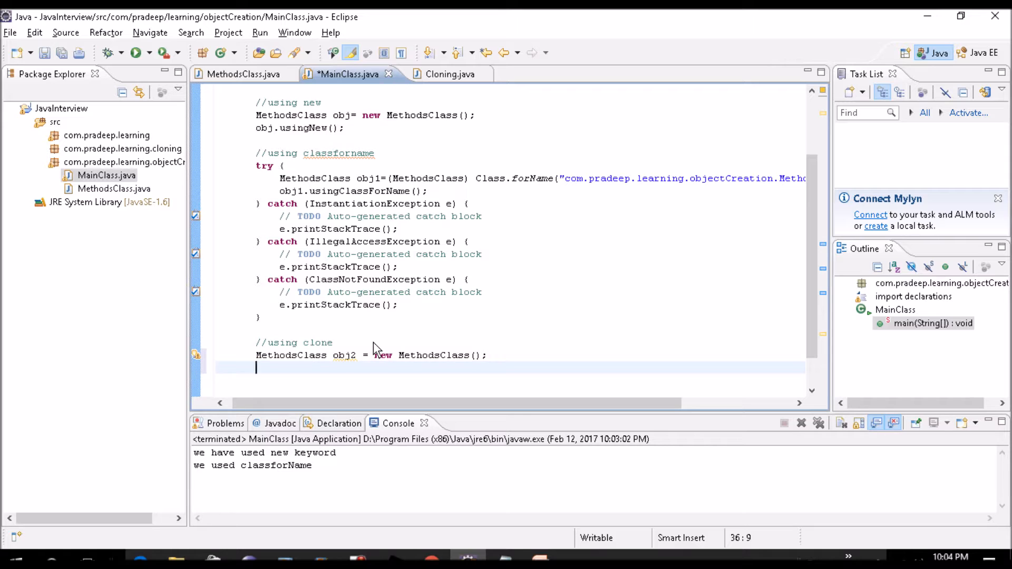
# Add MethodsClass objClone = obj2.clone(); on the next line
pyautogui.write('MethodsClass obj')
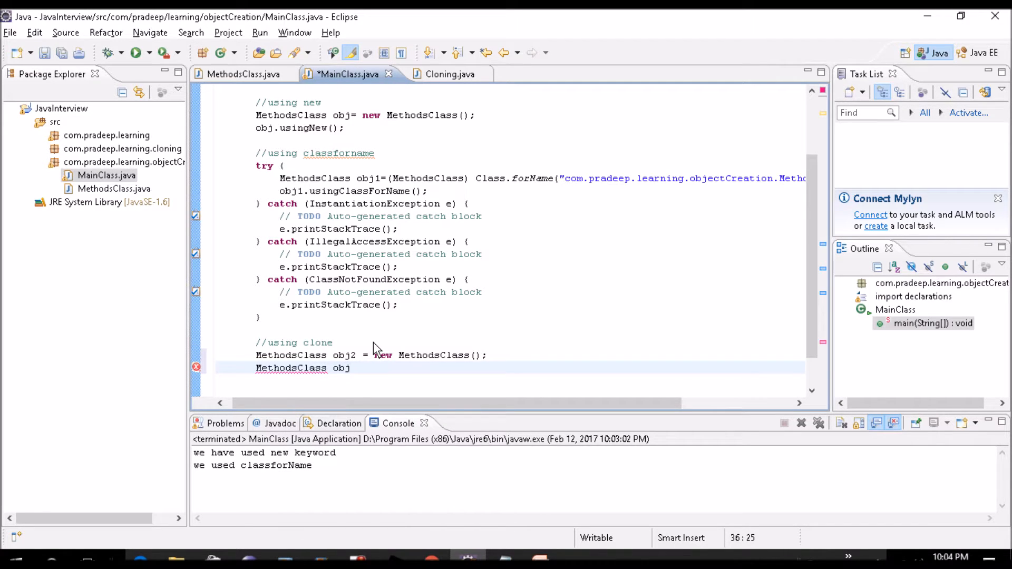
pyautogui.write('Clone=')
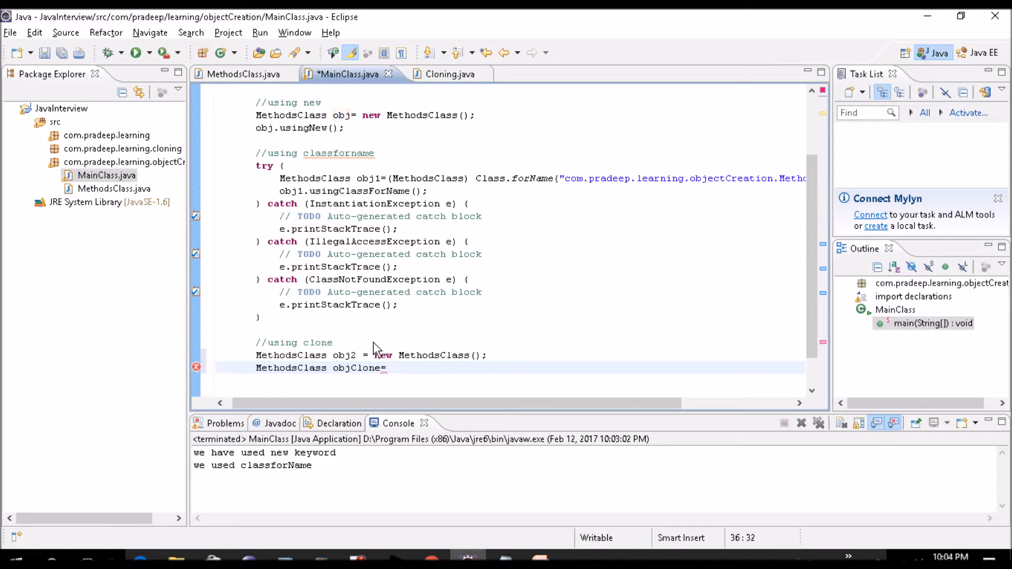
pyautogui.write('obj')
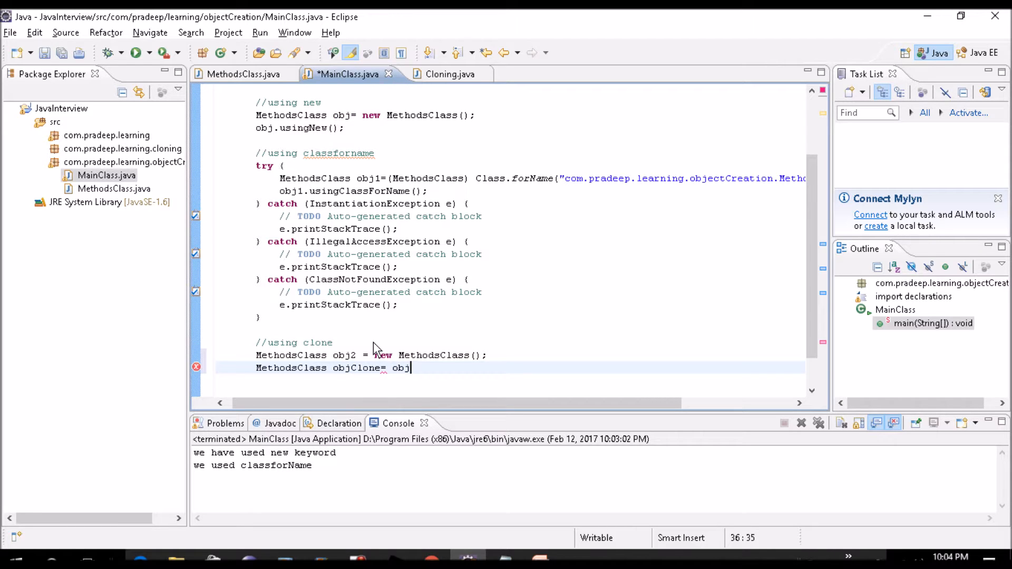
pyautogui.write('2.c')
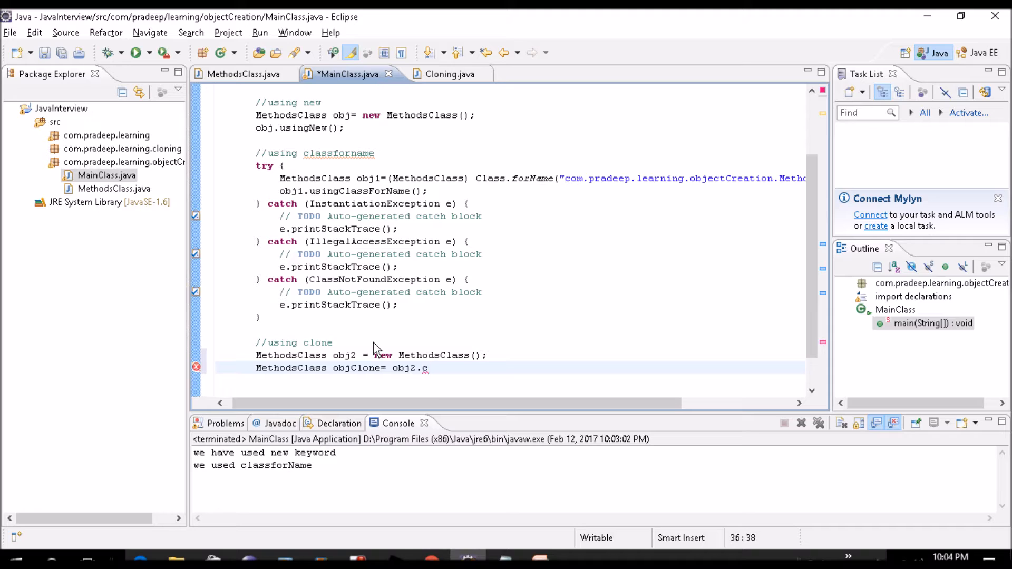
pyautogui.write('lone')
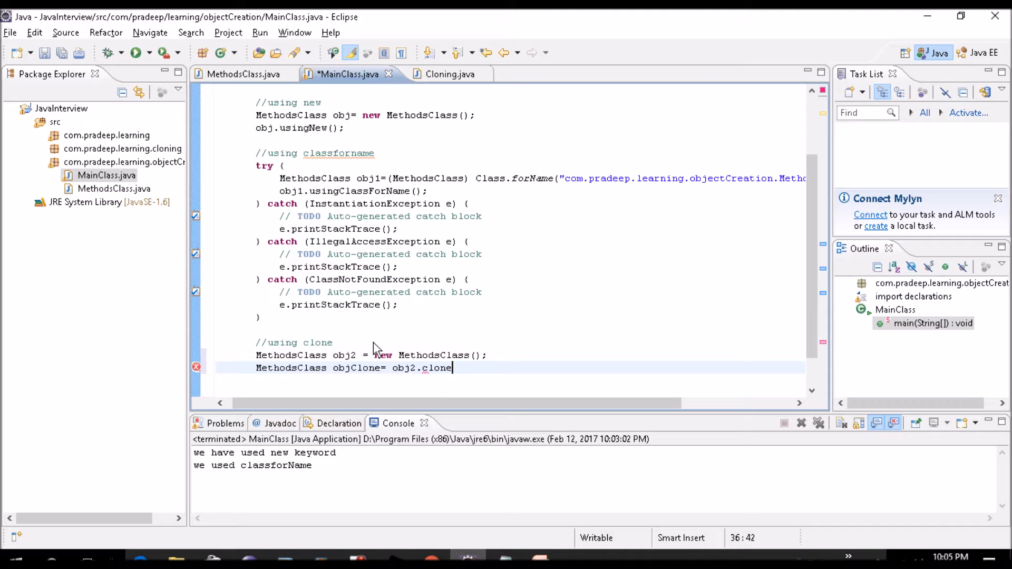
pyautogui.write('();')
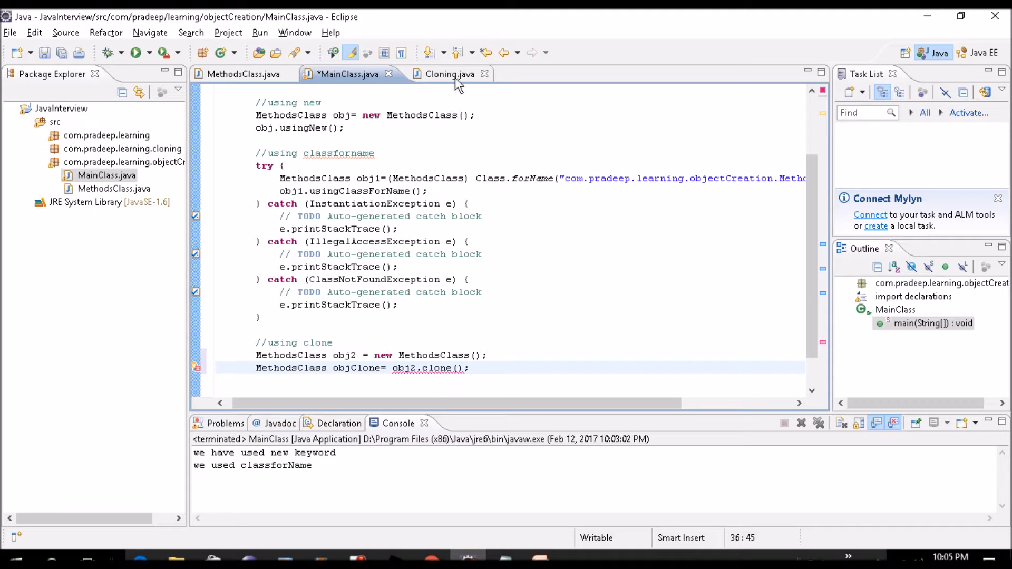
# Check how Cloning.java casts its color.clone() result, then return to MainClass
pyautogui.click(448, 74)
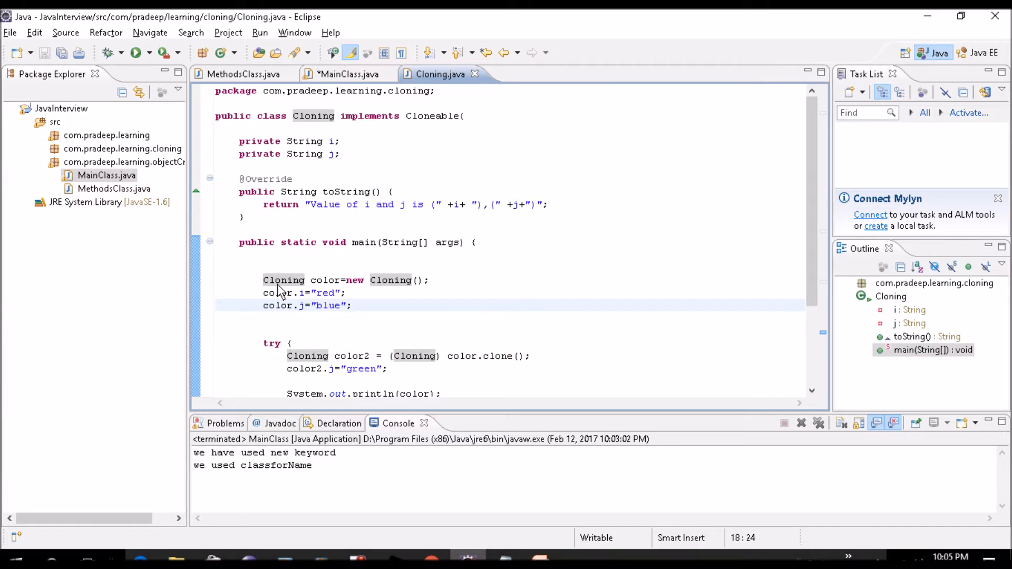
pyautogui.doubleClick(283, 279)
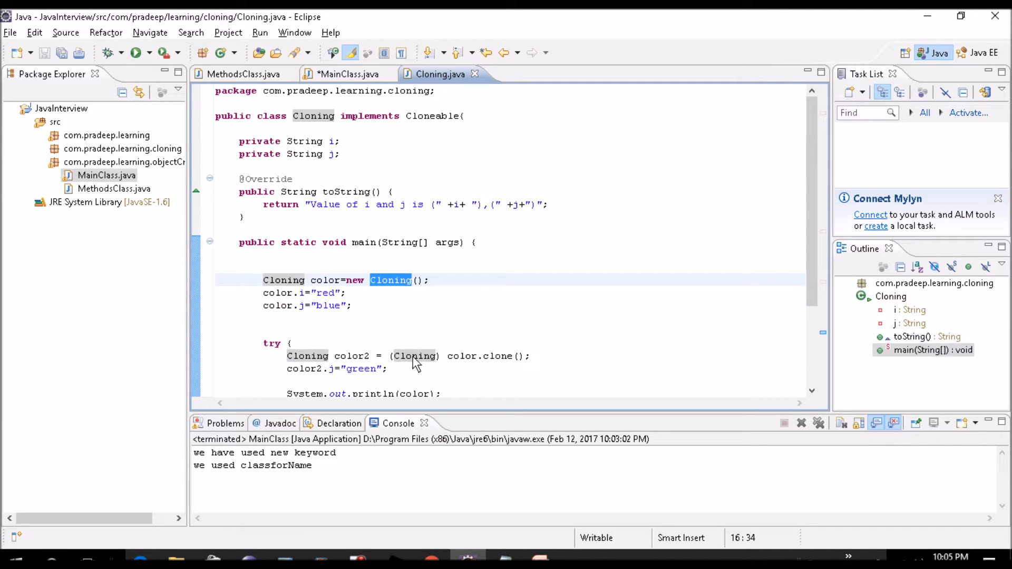
pyautogui.moveTo(425, 360)
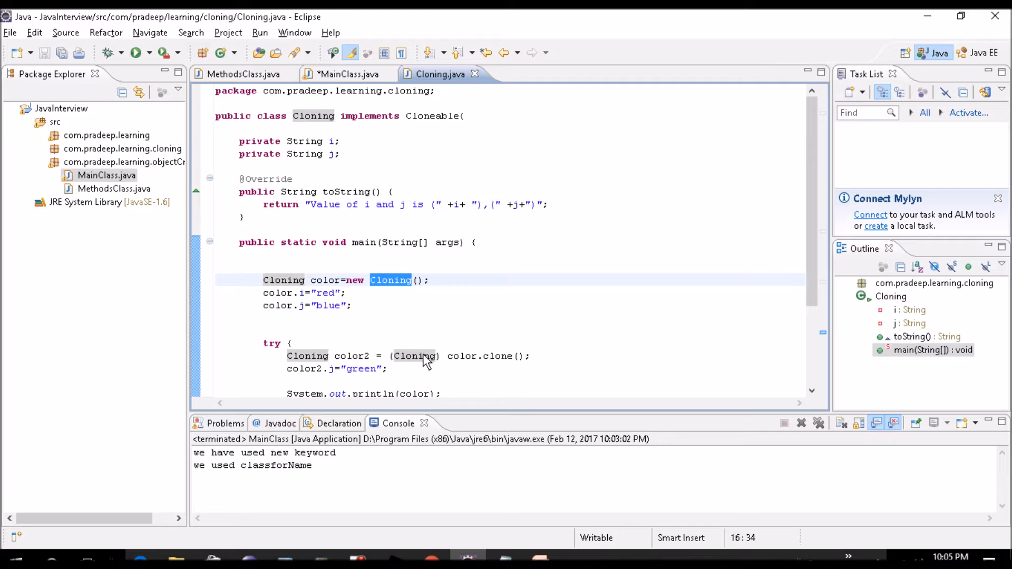
pyautogui.click(348, 73)
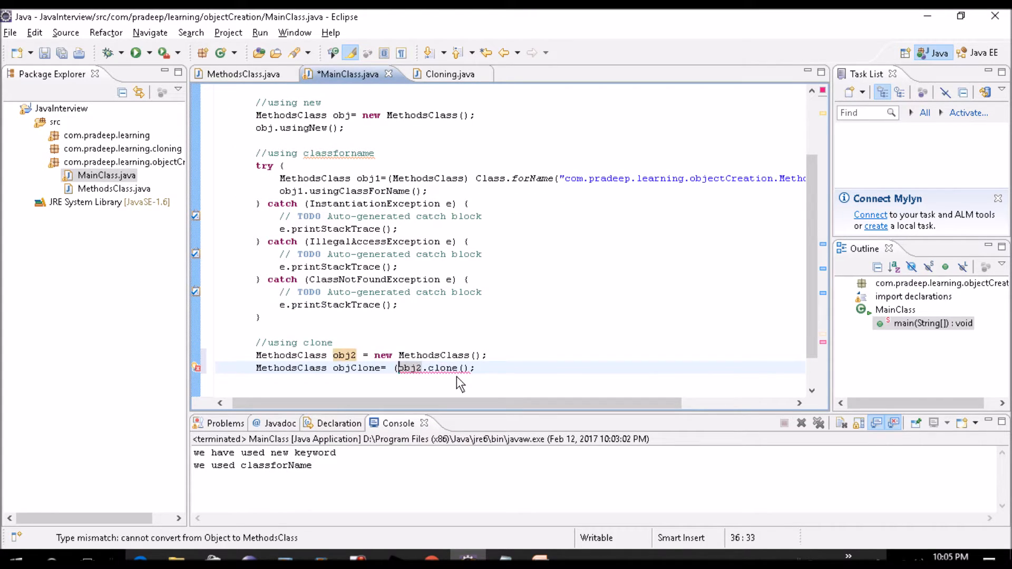
# Under //using clone, create obj2 as a new MethodsClass and cast obj2.clone() into objClone
pyautogui.write('MethodsClass)')
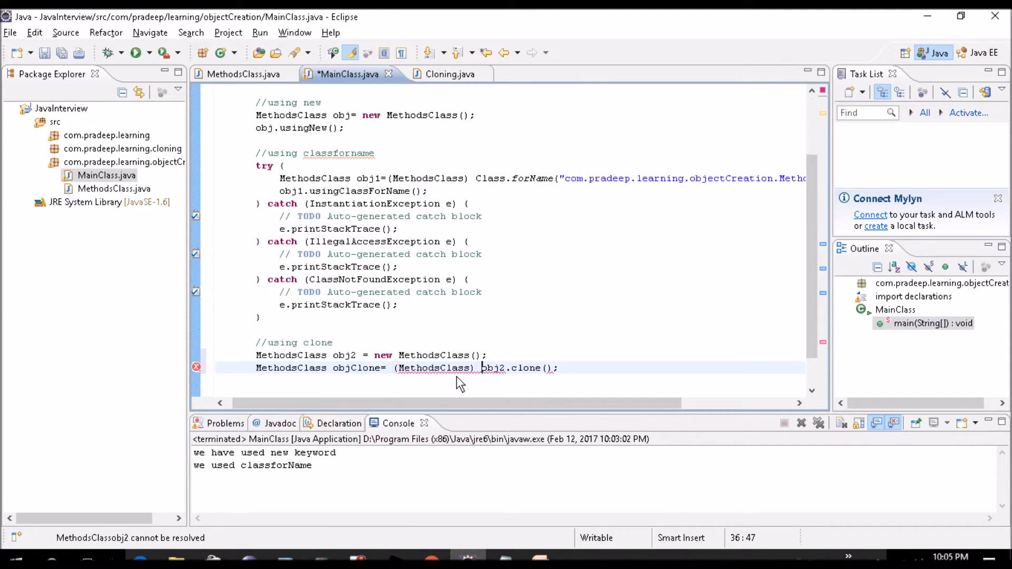
pyautogui.moveTo(528, 371)
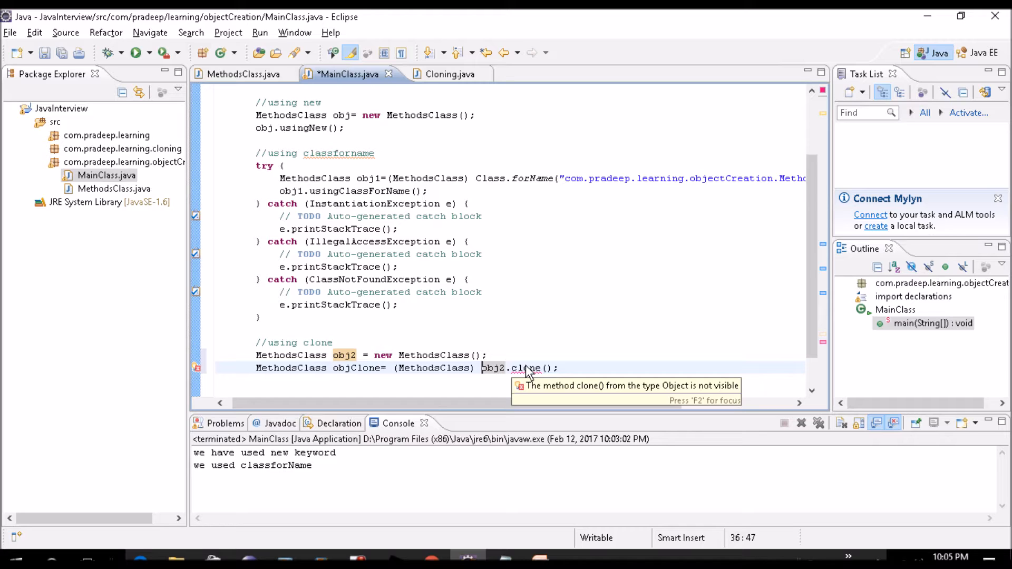
pyautogui.moveTo(558, 359)
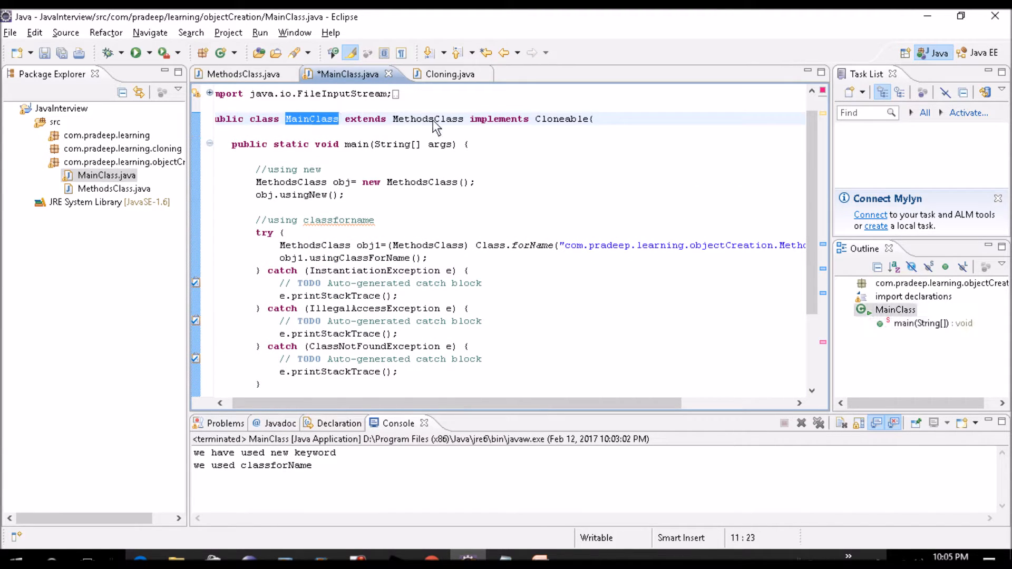
pyautogui.scroll(-3)
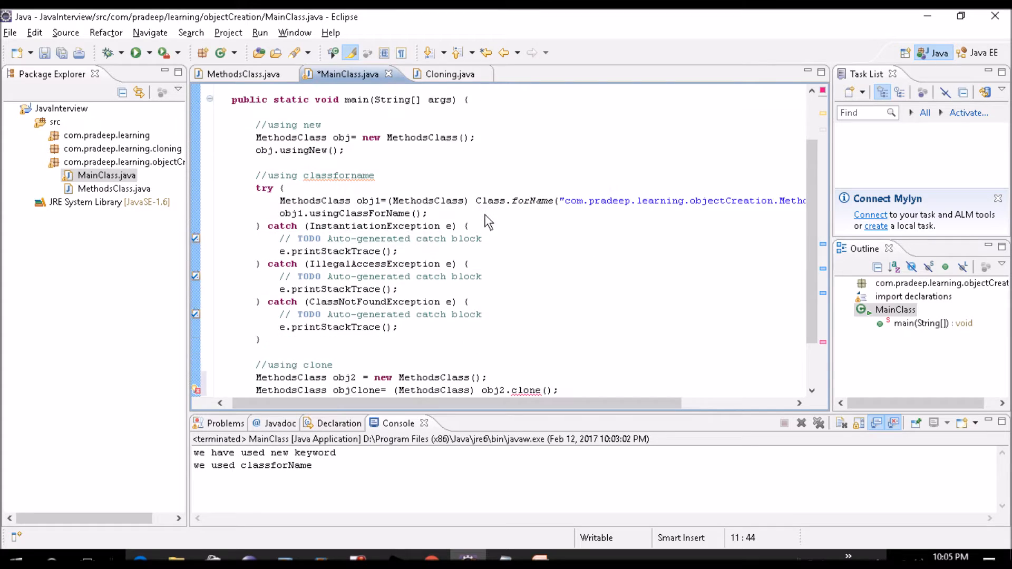
pyautogui.scroll(-3)
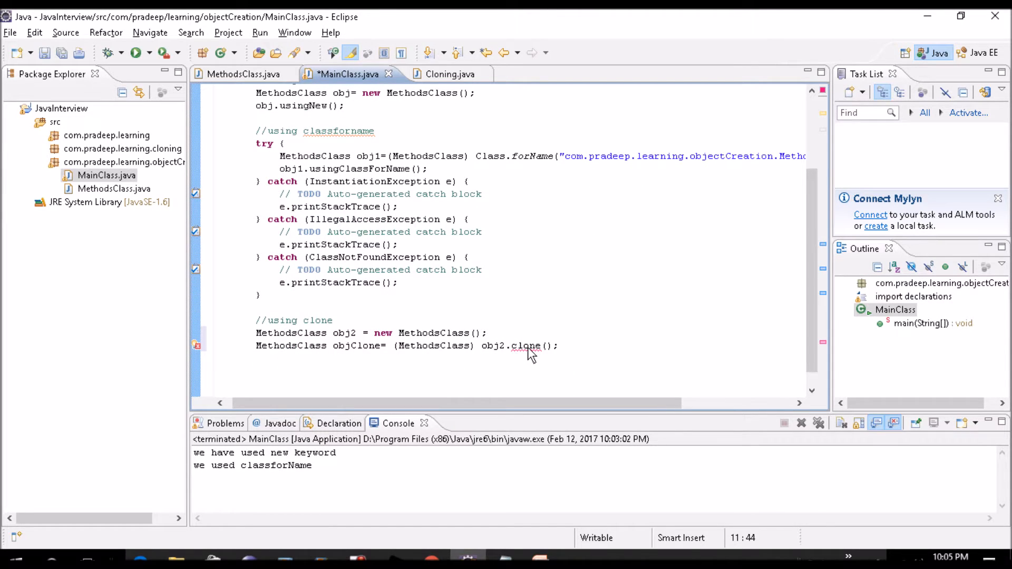
pyautogui.moveTo(528, 346)
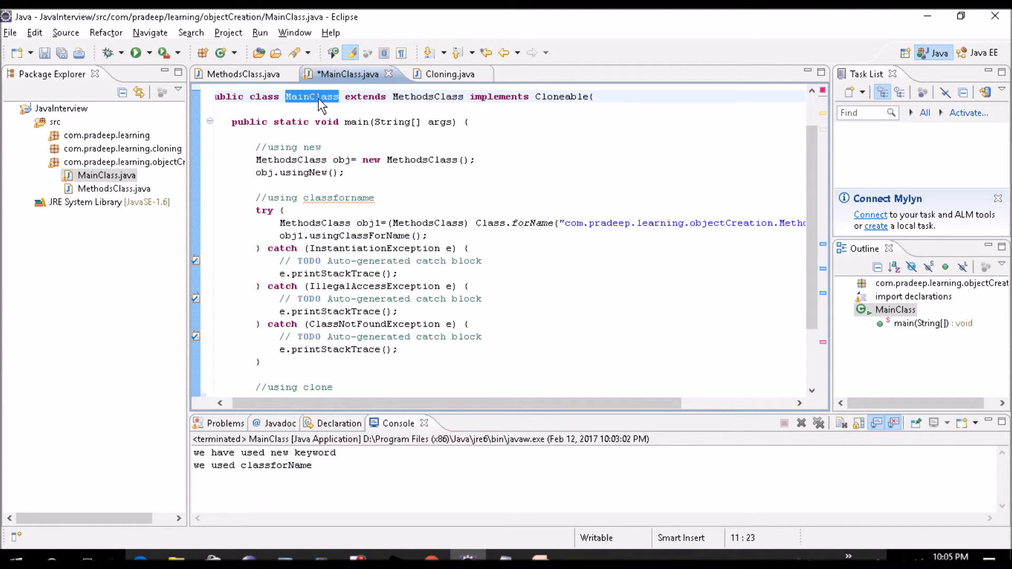
pyautogui.moveTo(506, 292)
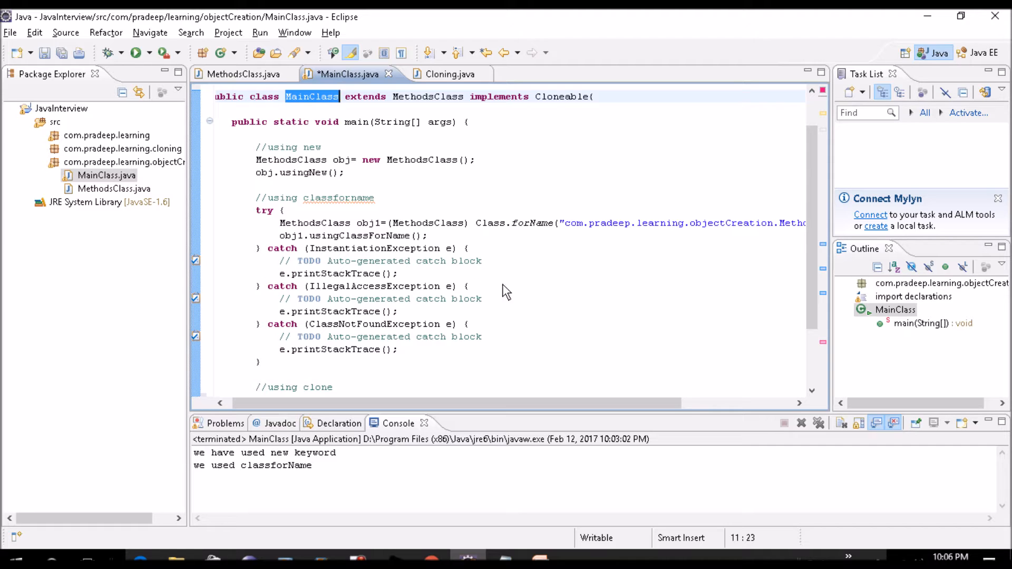
pyautogui.scroll(-3)
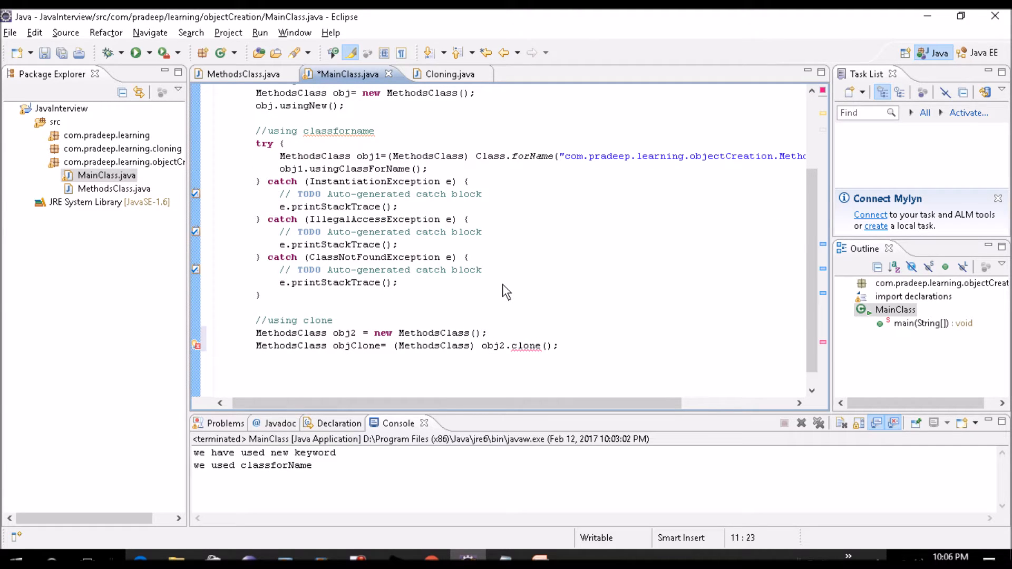
pyautogui.moveTo(313, 358)
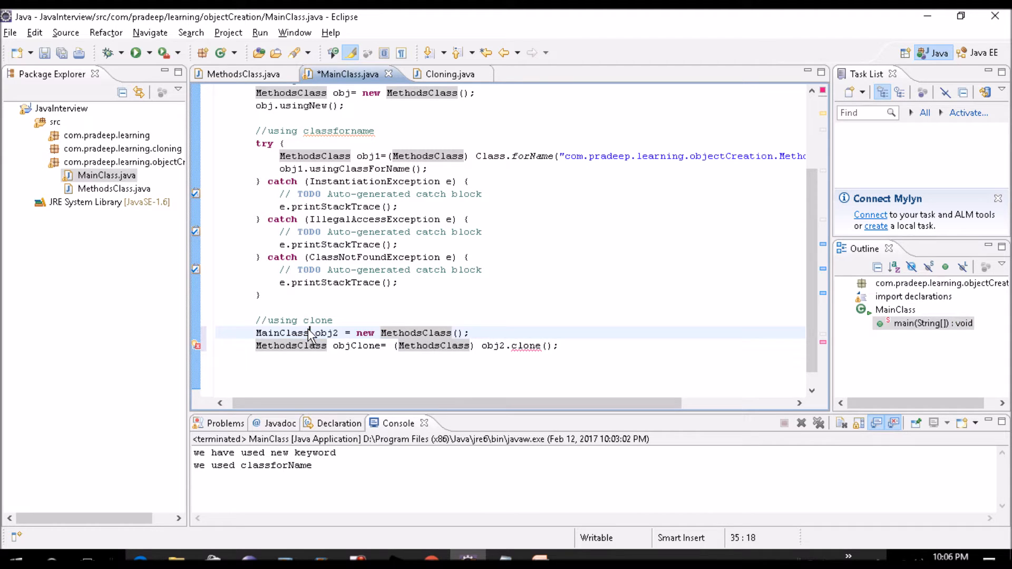
# Change obj2 and objClone to MainClass and surround clone() with try/catch
pyautogui.doubleClick(415, 332)
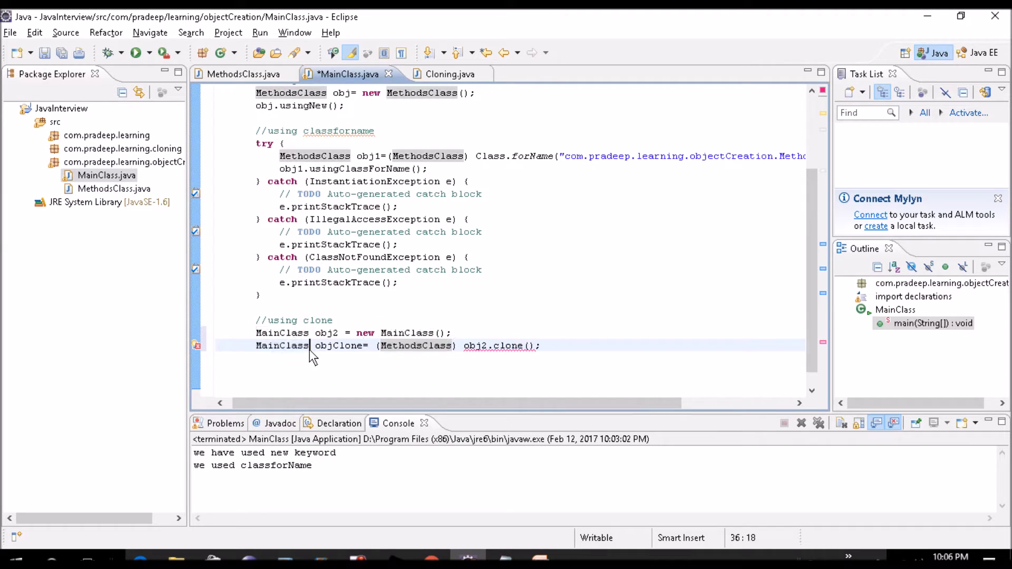
pyautogui.write('MainClass')
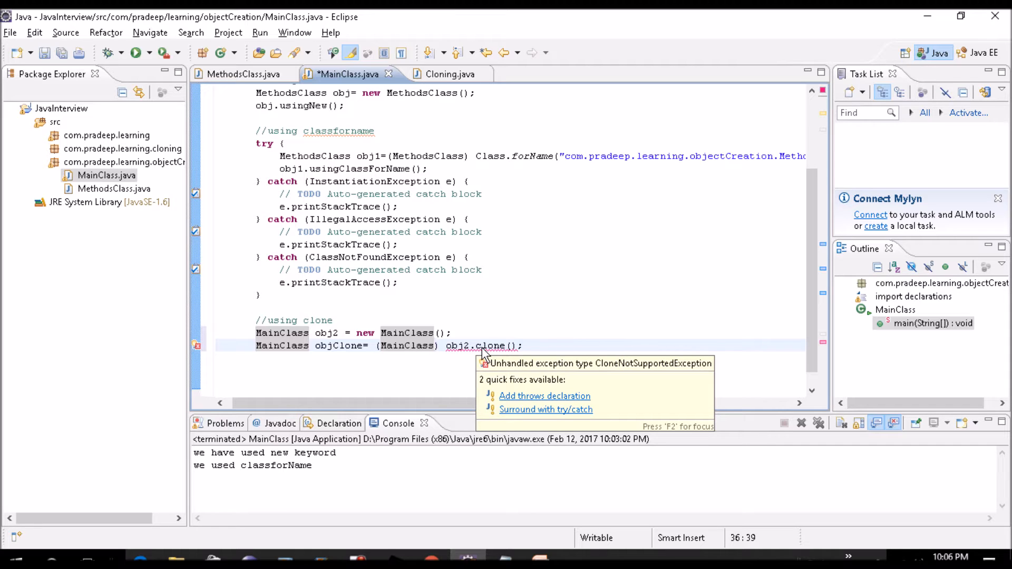
pyautogui.click(546, 409)
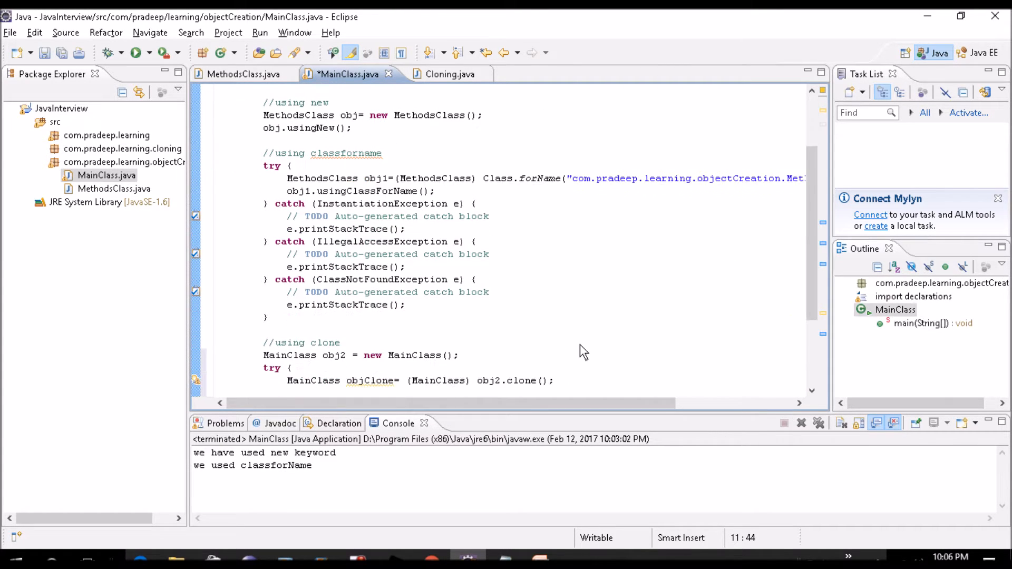
pyautogui.moveTo(242, 74)
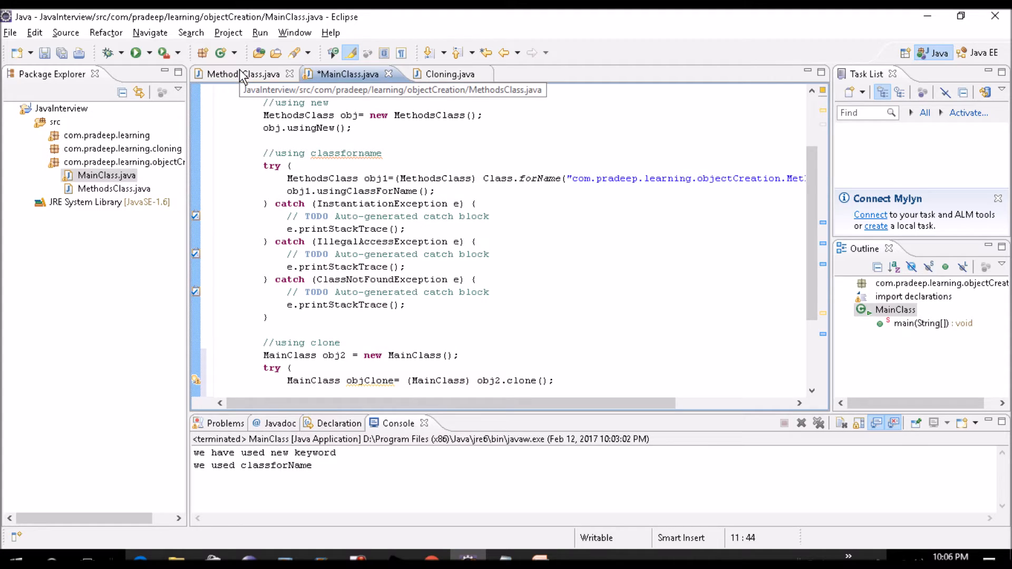
# Add a public void usingClone() method to MethodsClass printing "we used clone method"
pyautogui.click(238, 74)
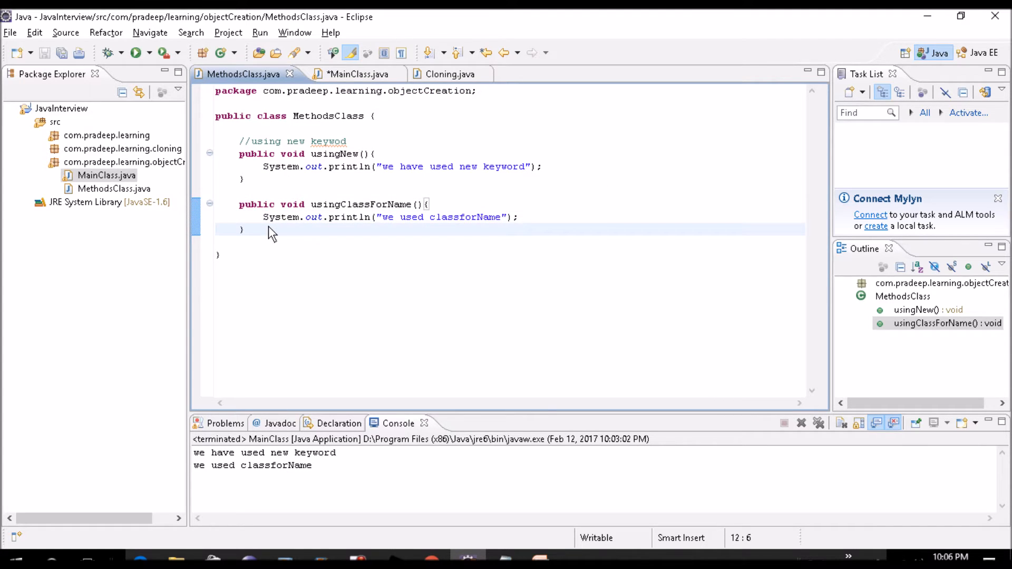
pyautogui.write('public void usingC')
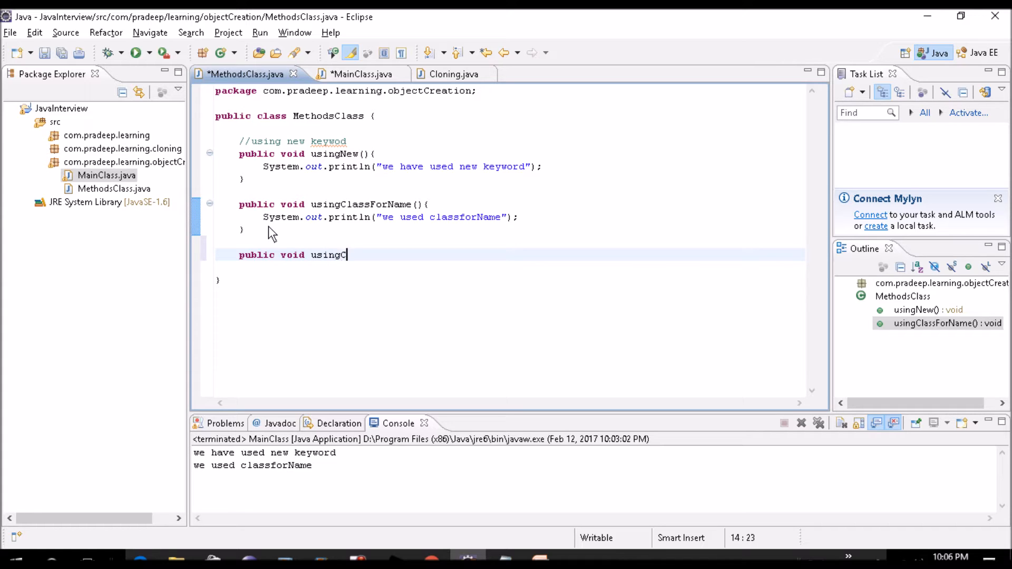
pyautogui.write('lone(){')
pyautogui.write('System.out.println();')
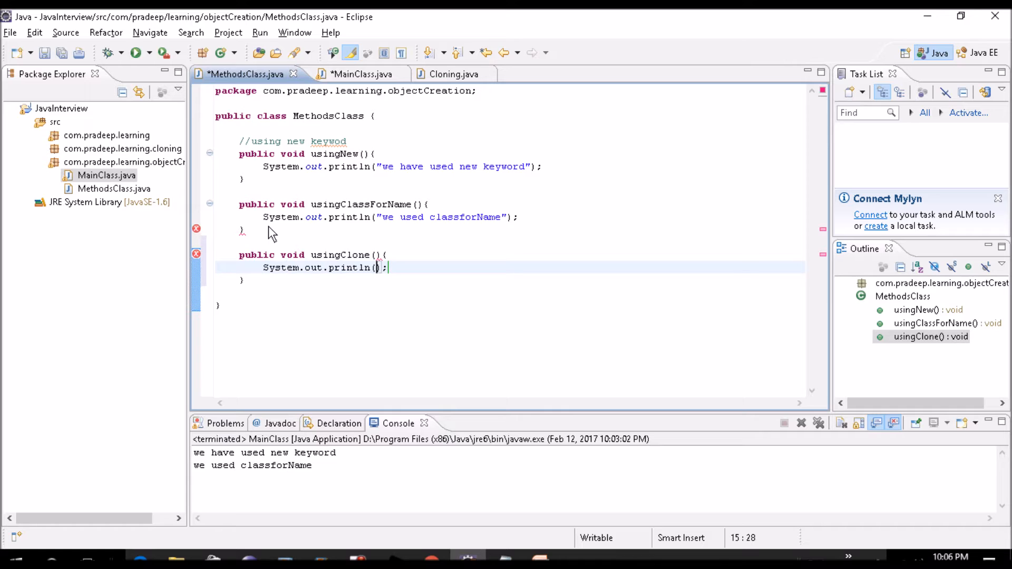
pyautogui.write('"')
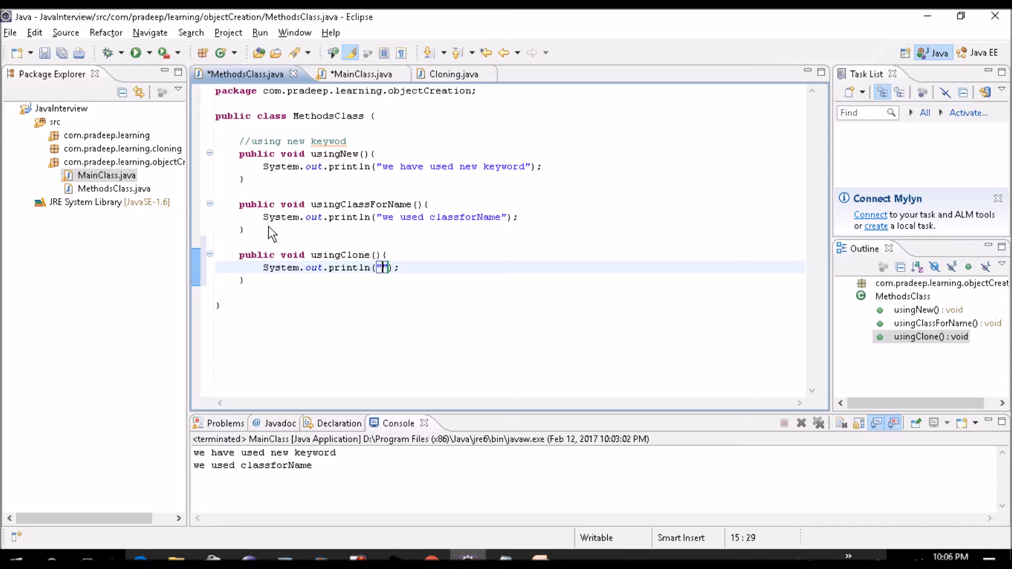
pyautogui.write('we used clone')
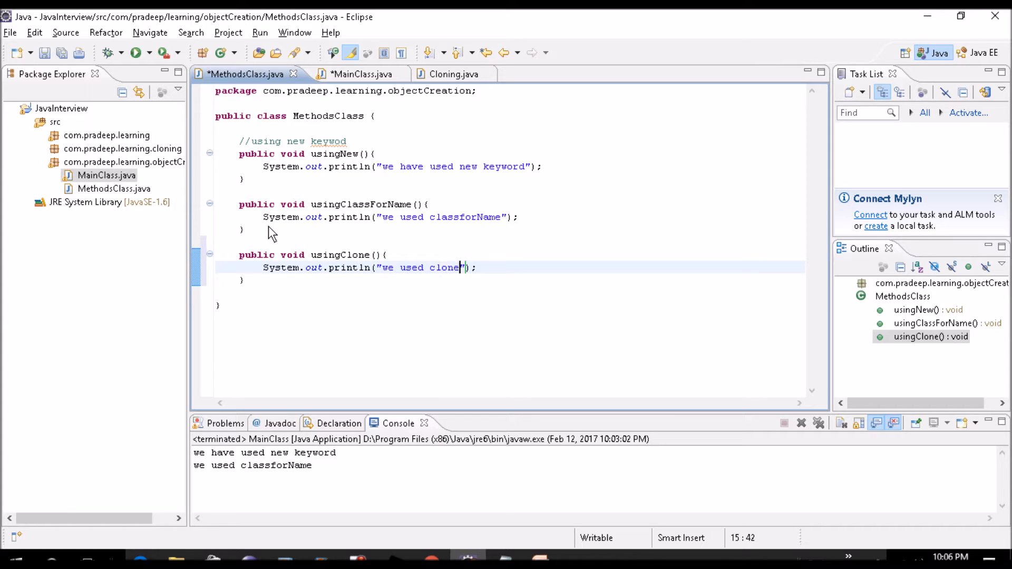
pyautogui.write('method')
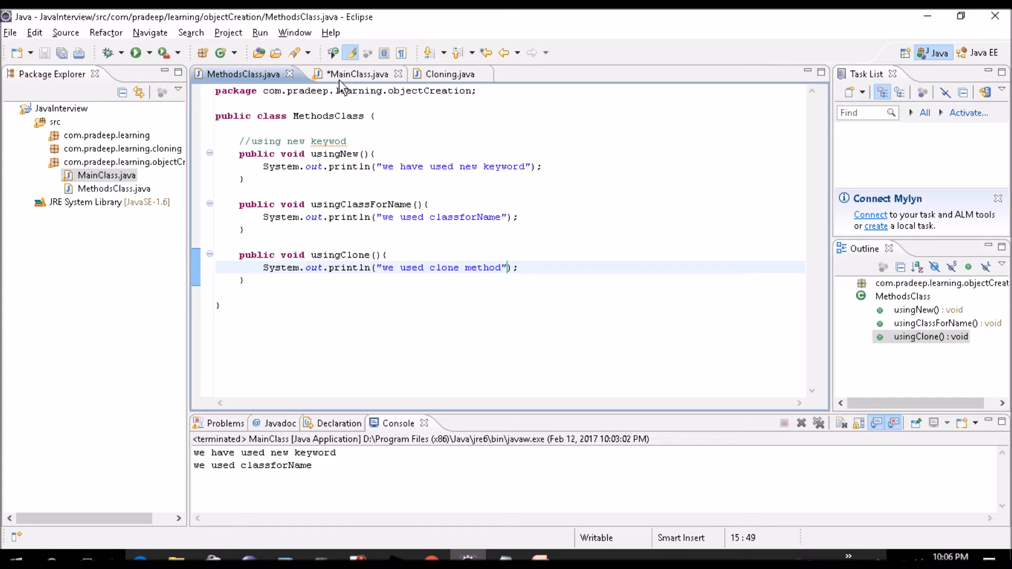
# In MainClass's try block, call objClone.usingClone() after the clone line
pyautogui.click(354, 73)
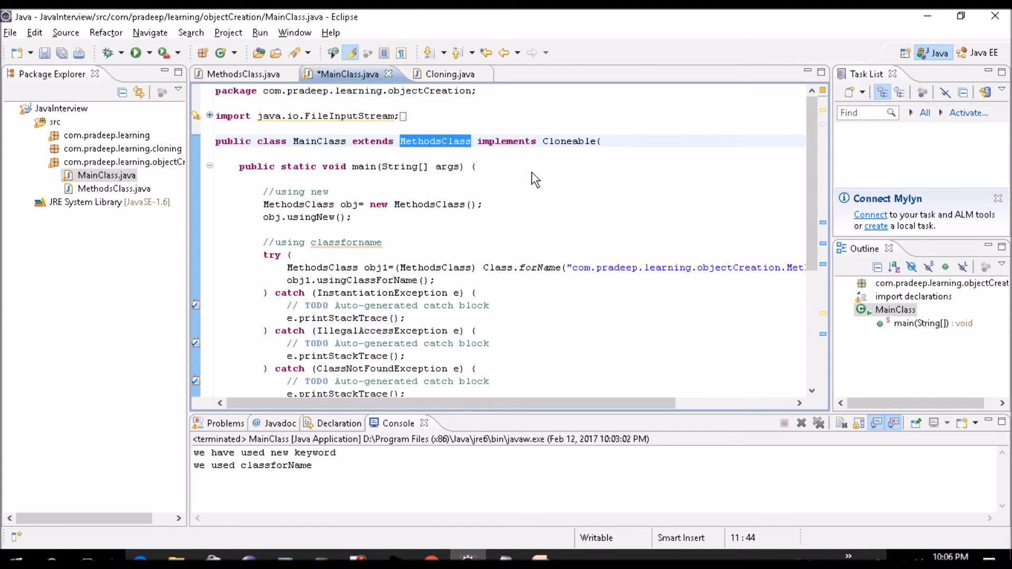
pyautogui.moveTo(578, 150)
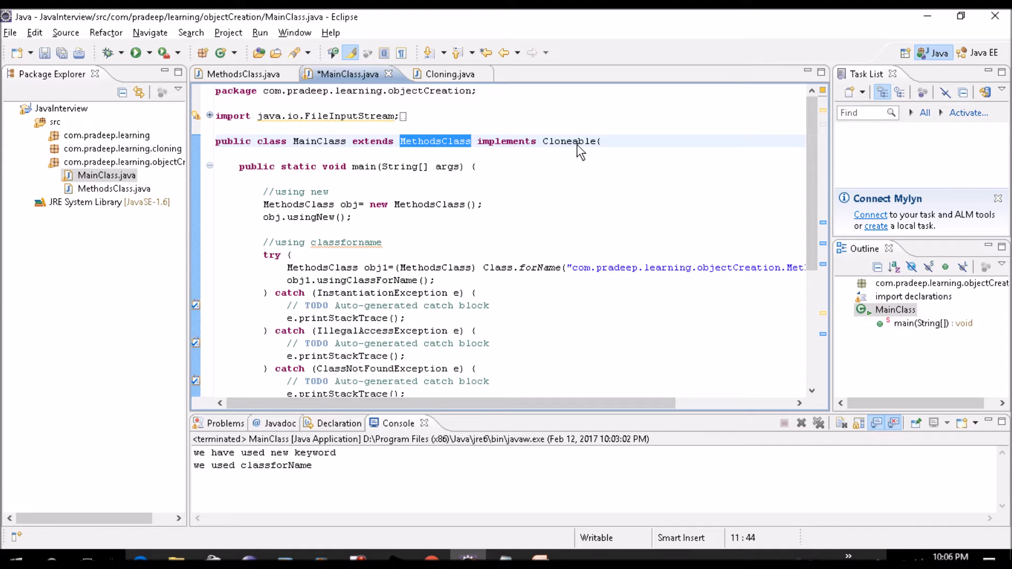
pyautogui.scroll(-3)
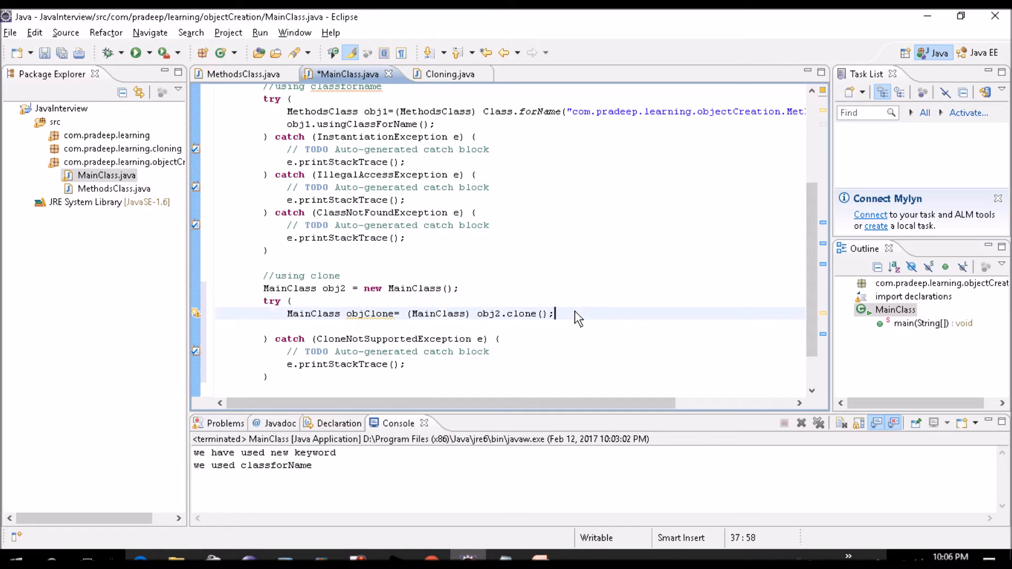
pyautogui.write('obj')
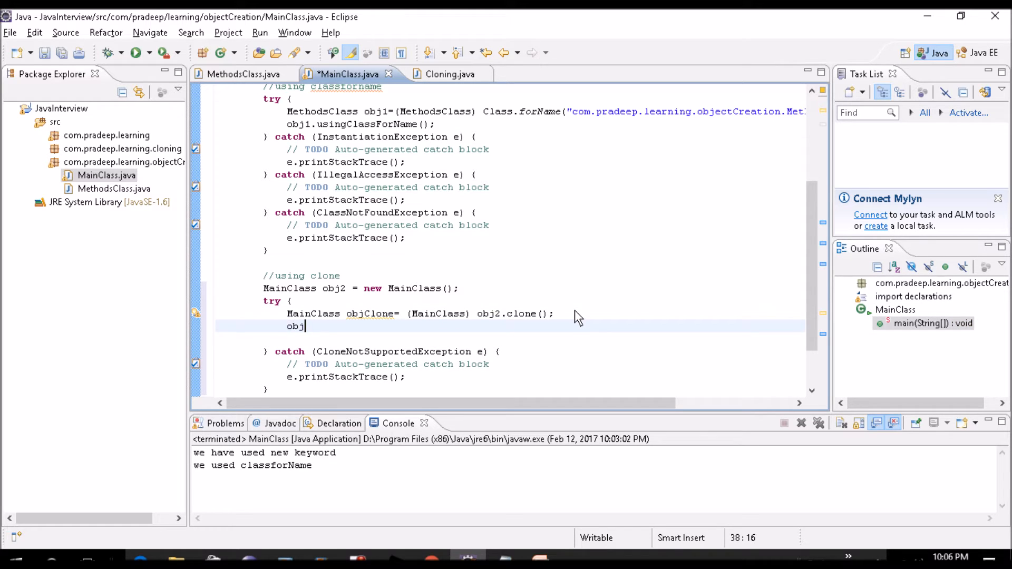
pyautogui.write('Clone')
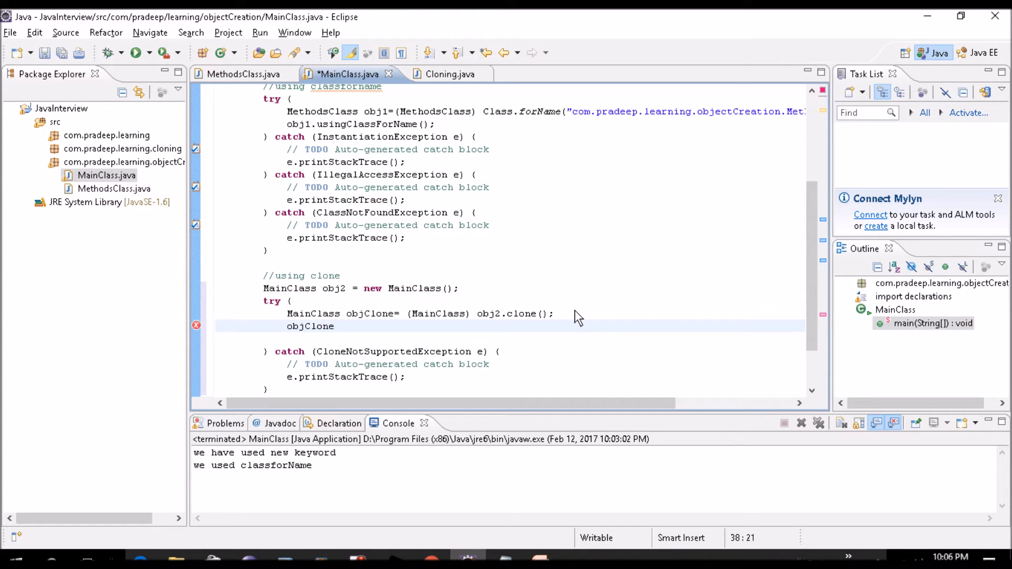
pyautogui.write('.usingClone();')
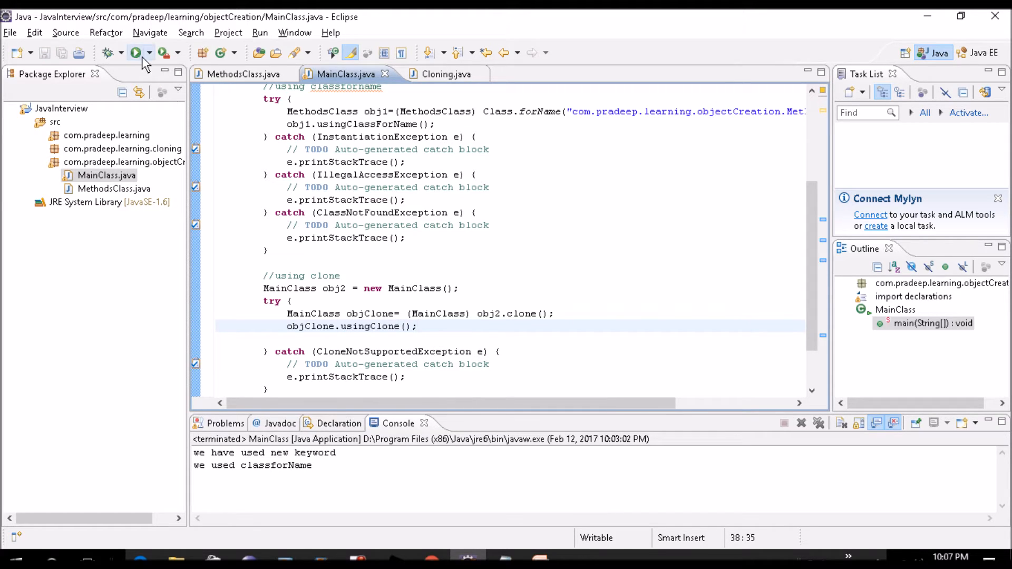
# Run MainClass to print "we used clone method" below the earlier two console lines
pyautogui.click(135, 53)
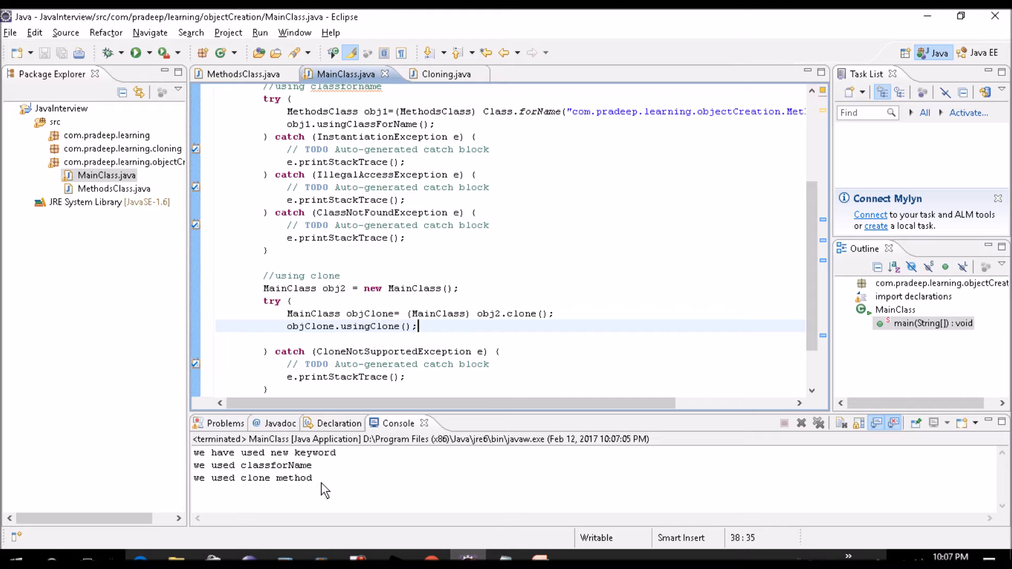
pyautogui.moveTo(549, 279)
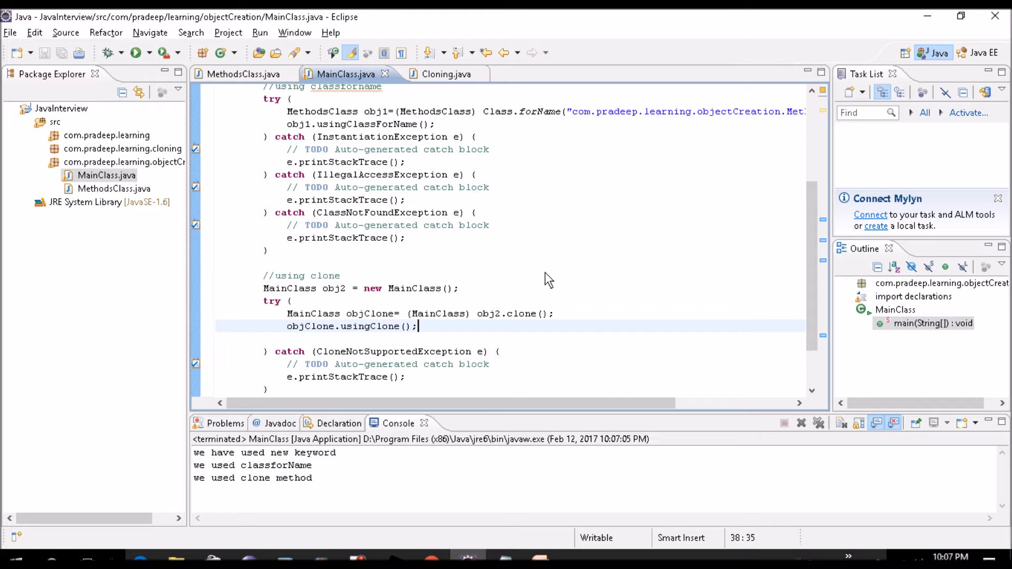